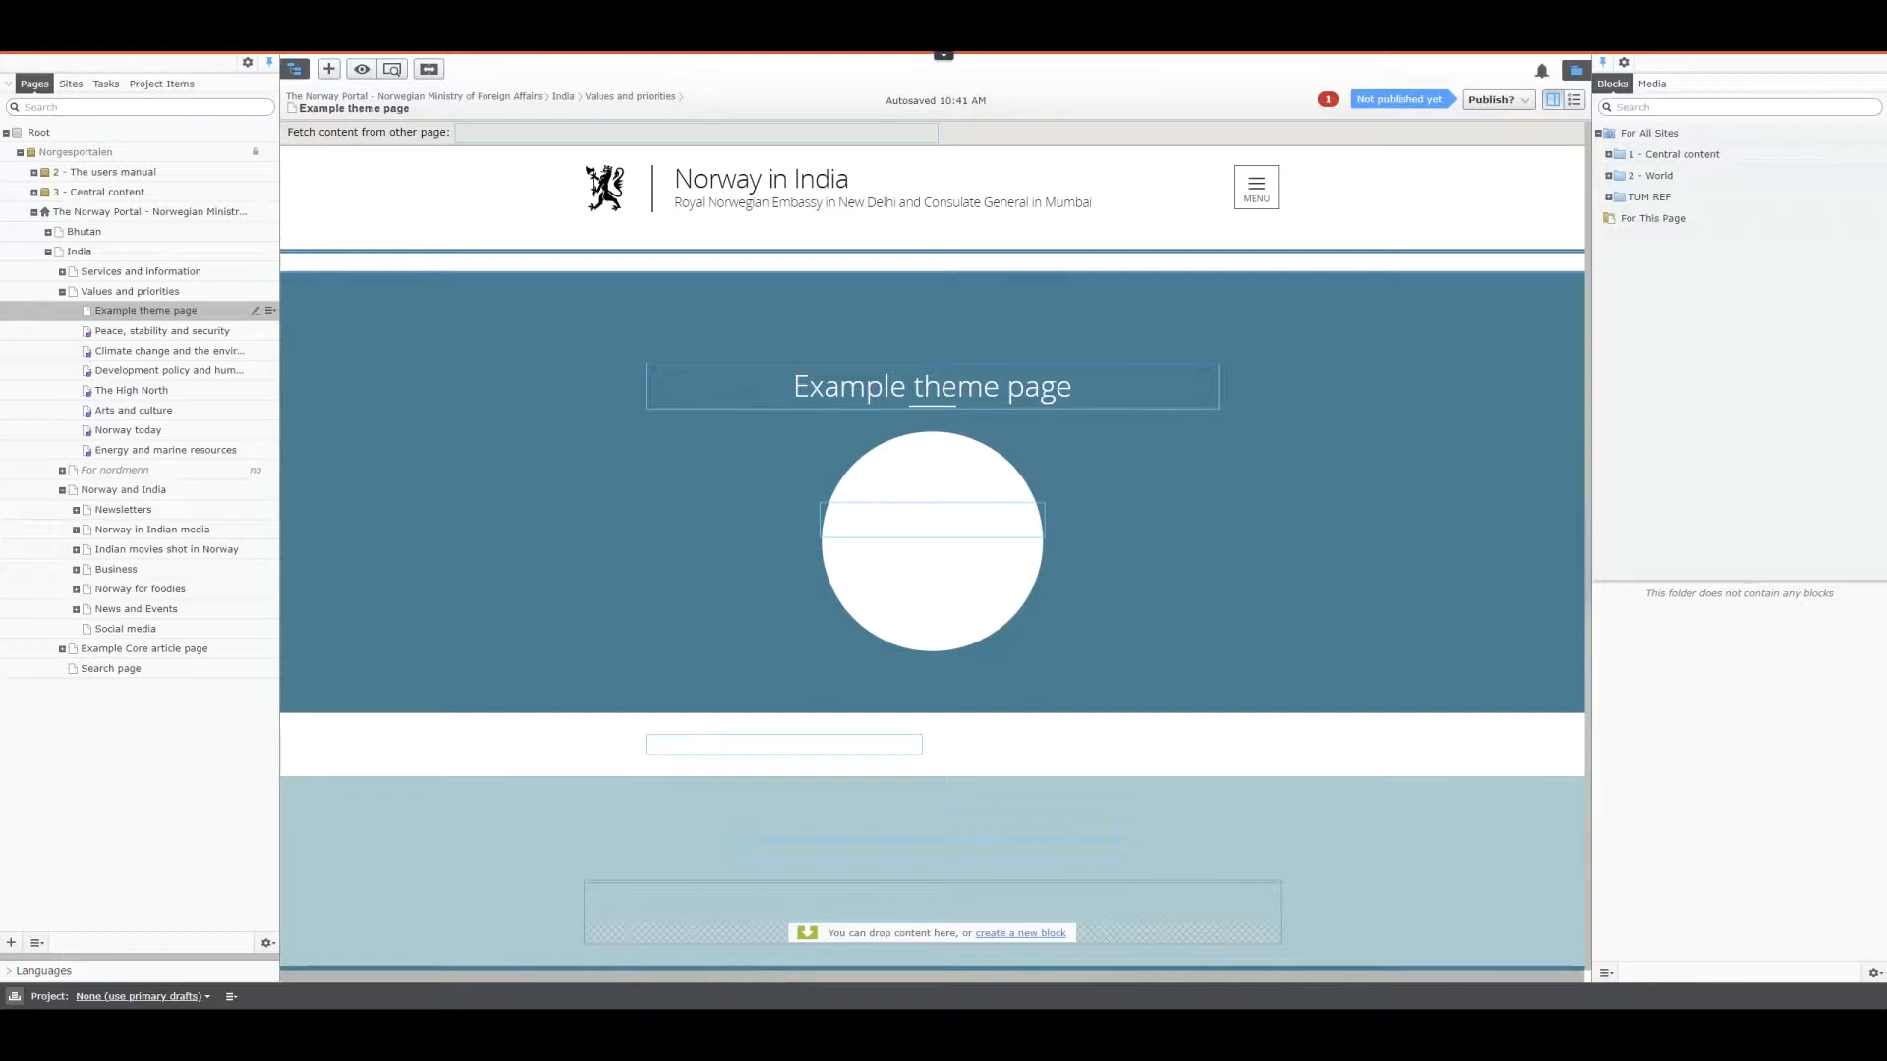
mouse_move(1025, 341)
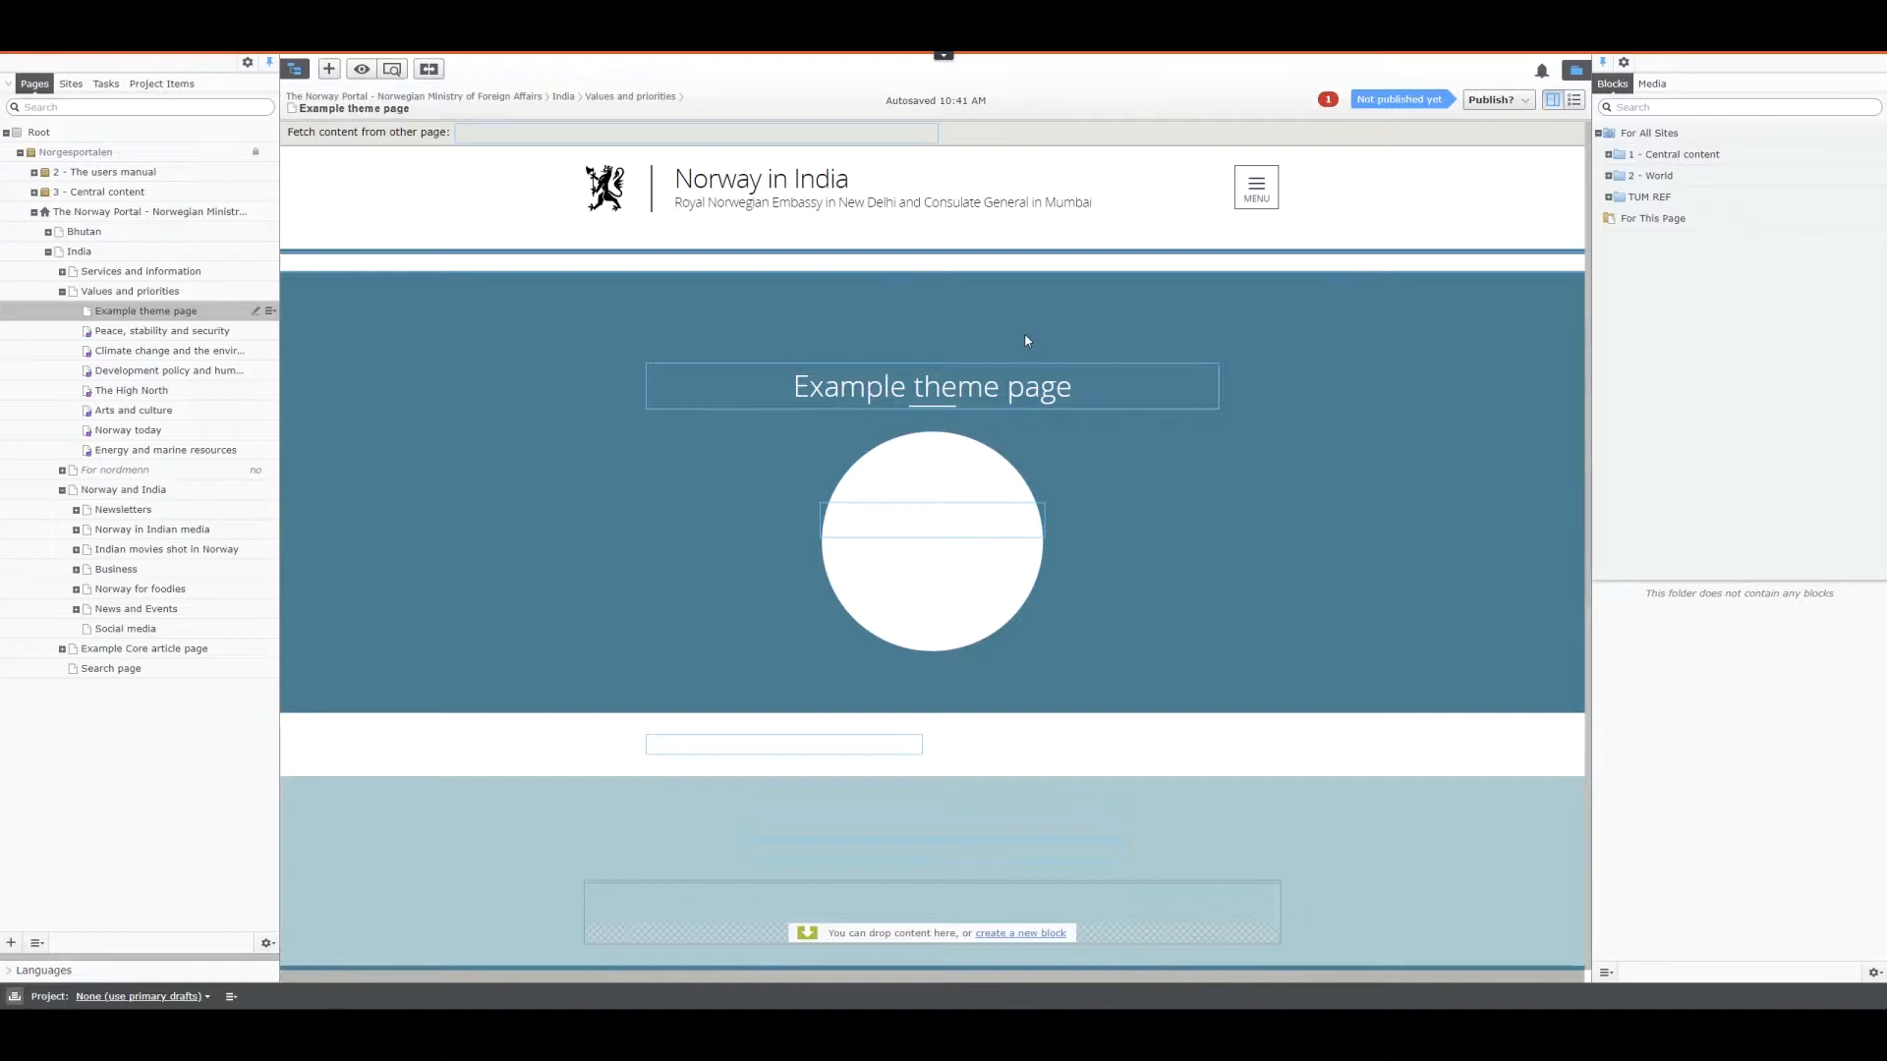
mouse_move(1176, 484)
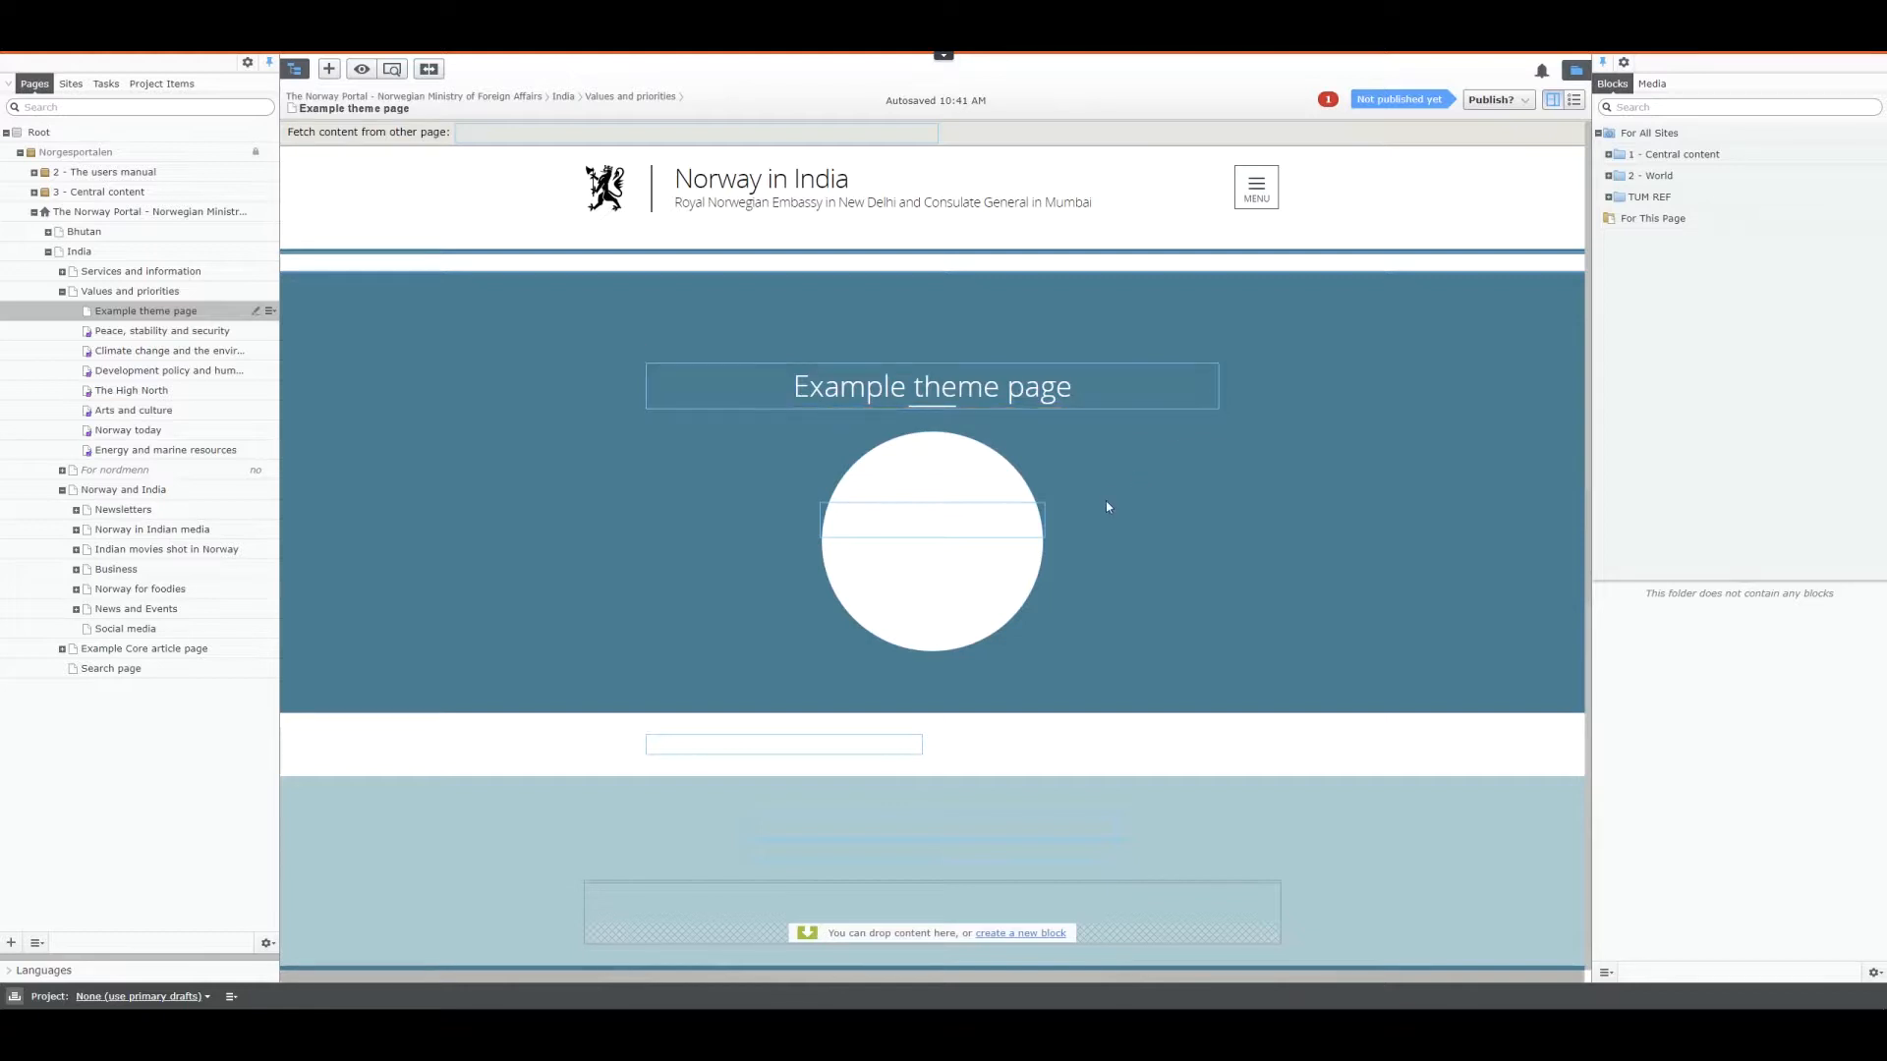
mouse_move(1136, 392)
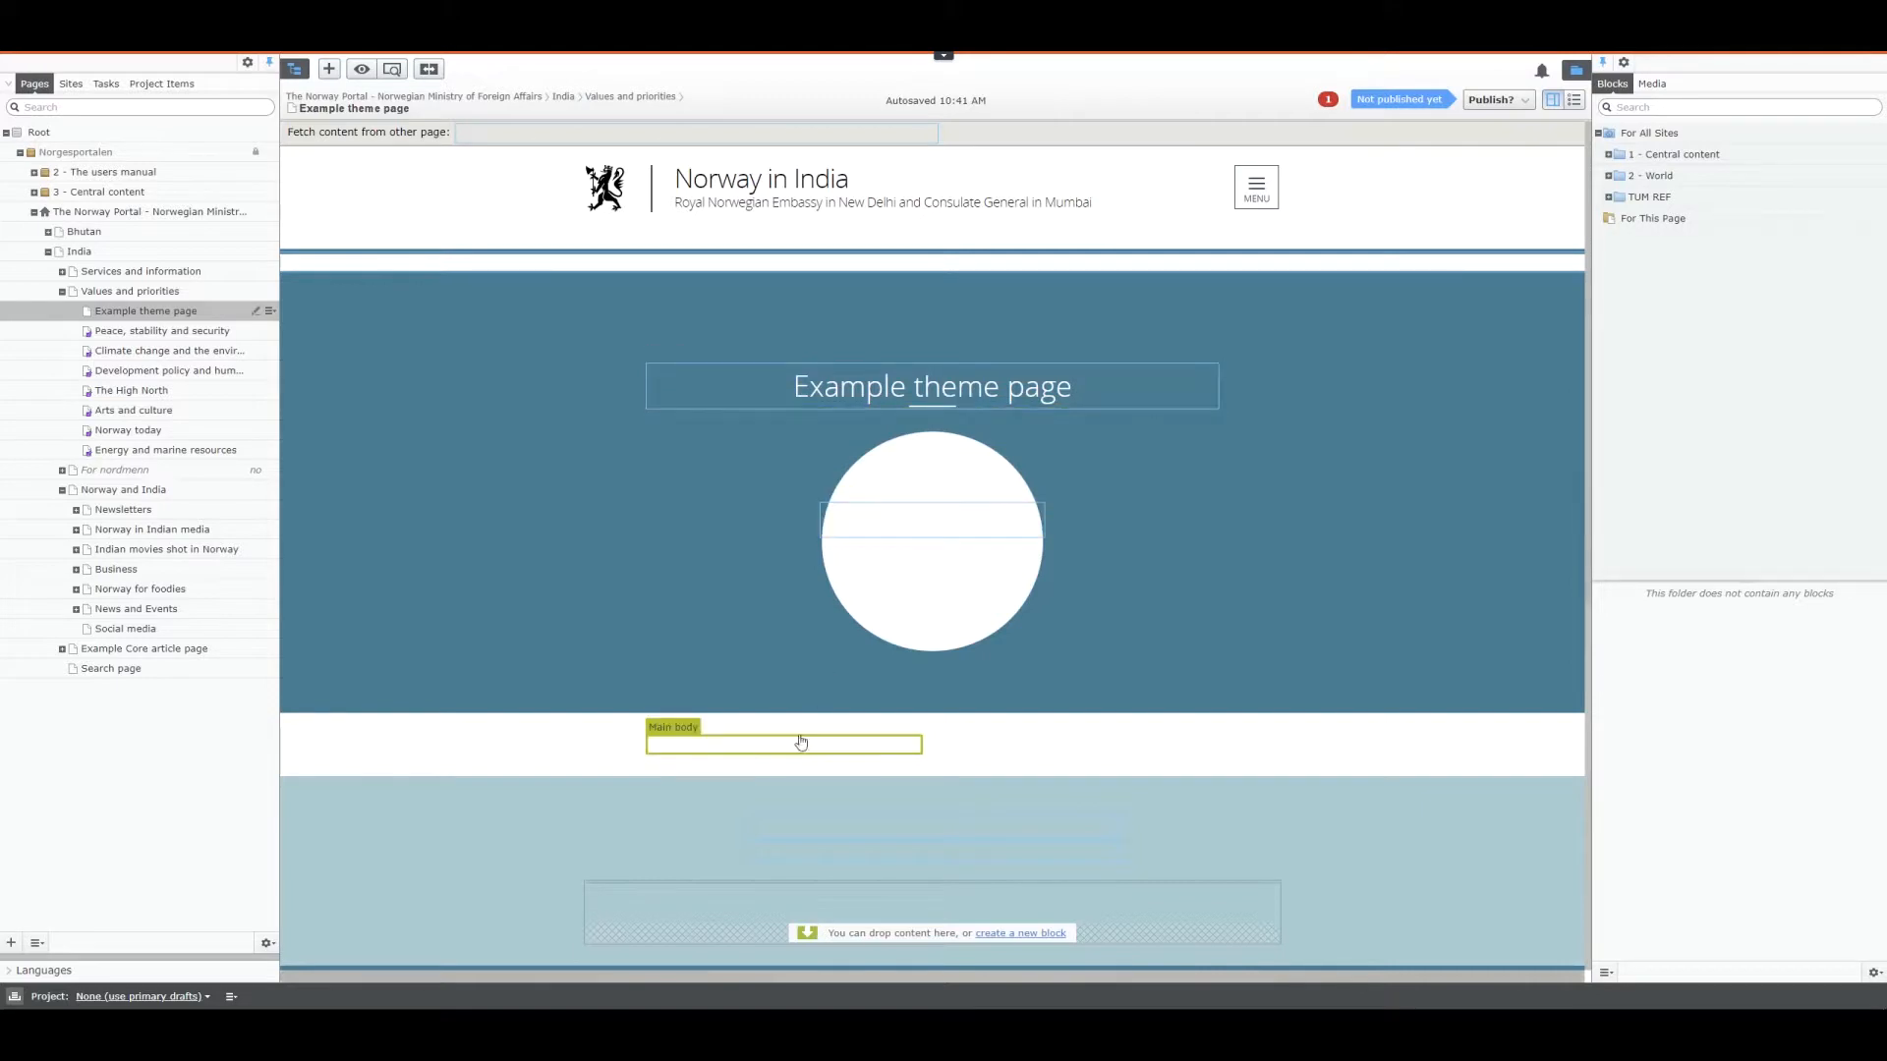
mouse_move(784, 756)
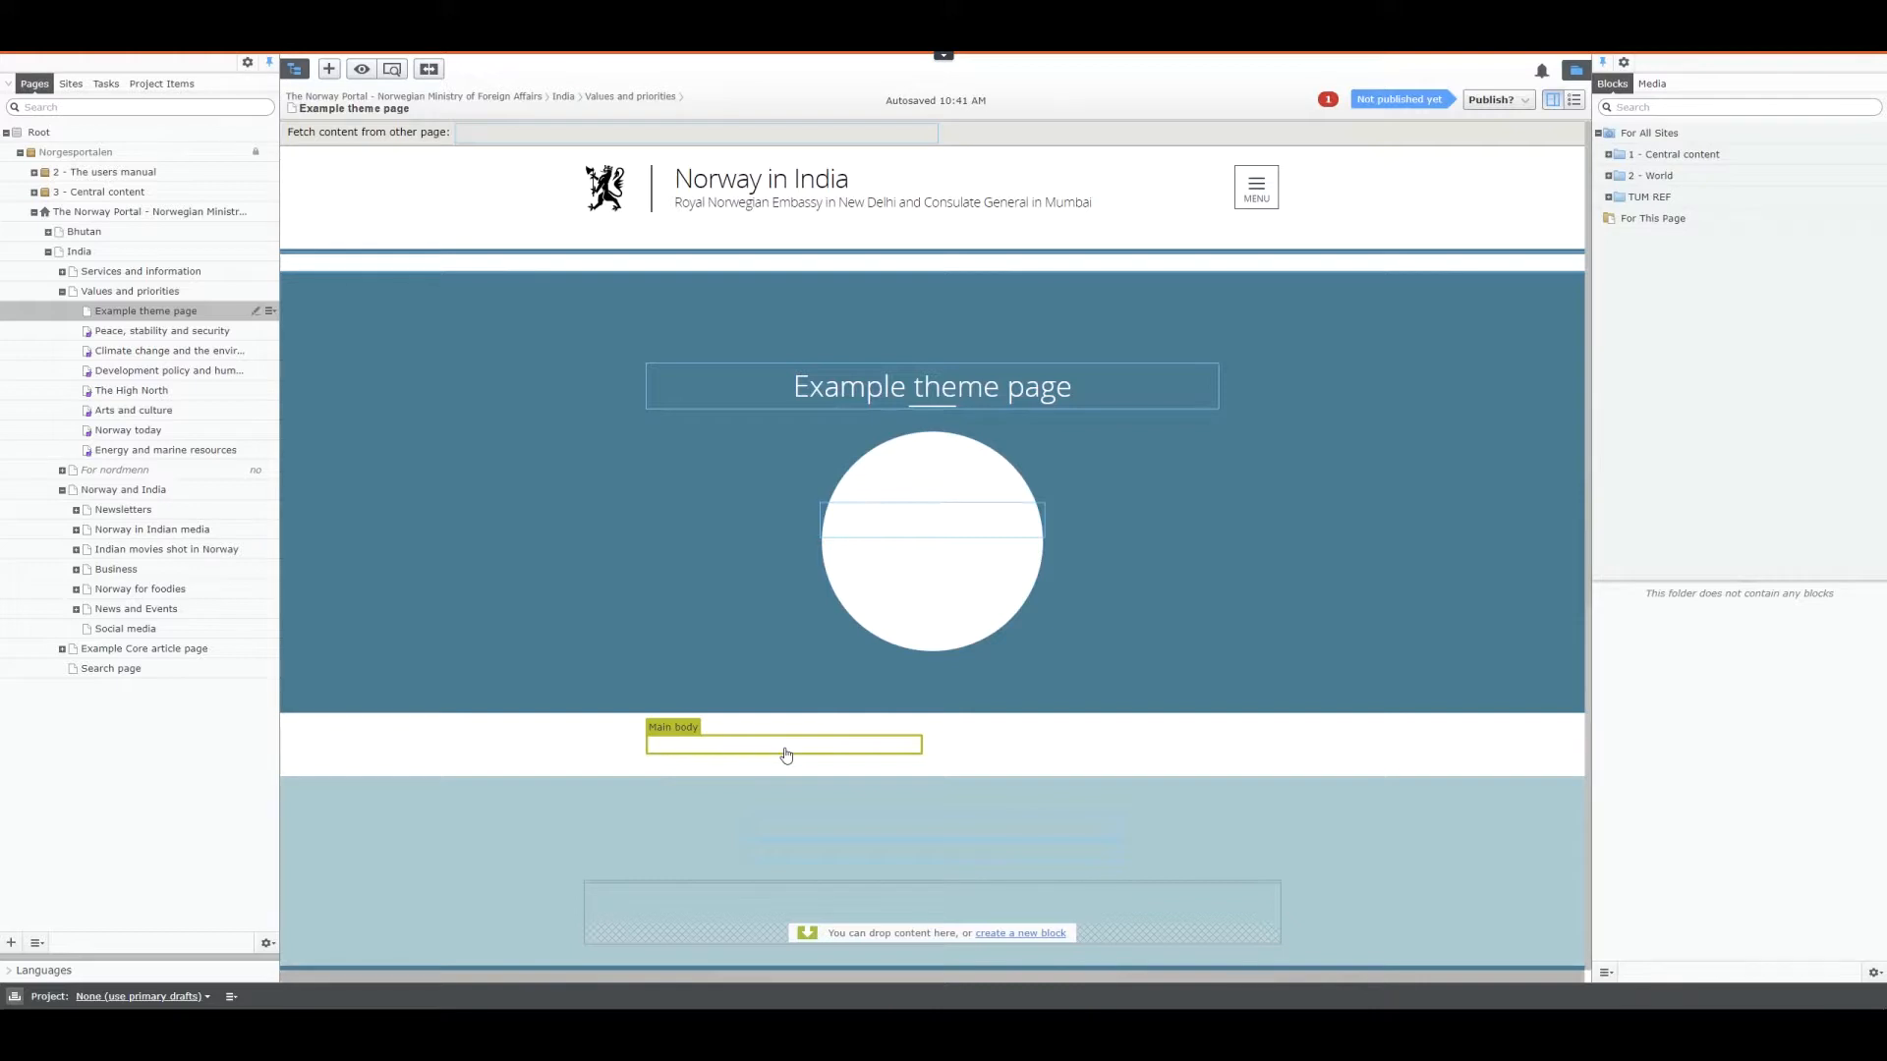
Switch to the published Peace, stability and security page and scroll down to its Aims section
scroll(down, 3)
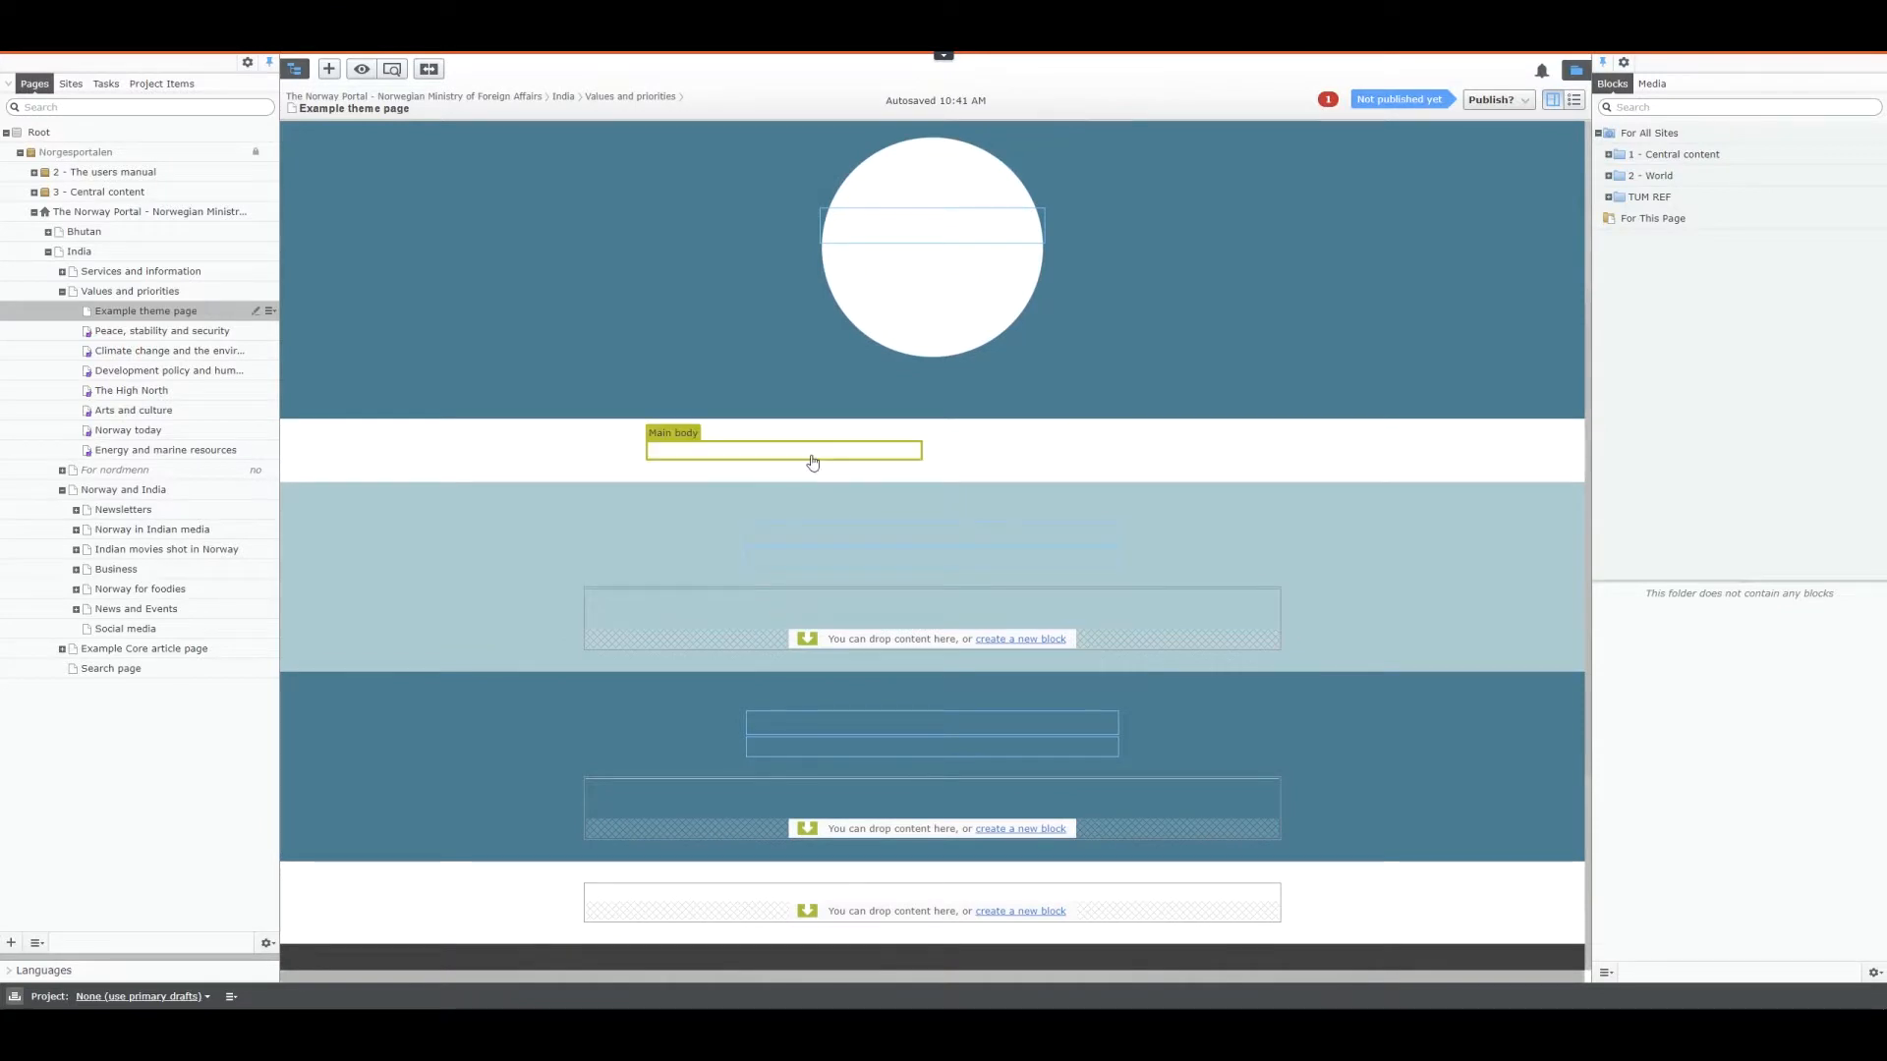
mouse_move(814, 460)
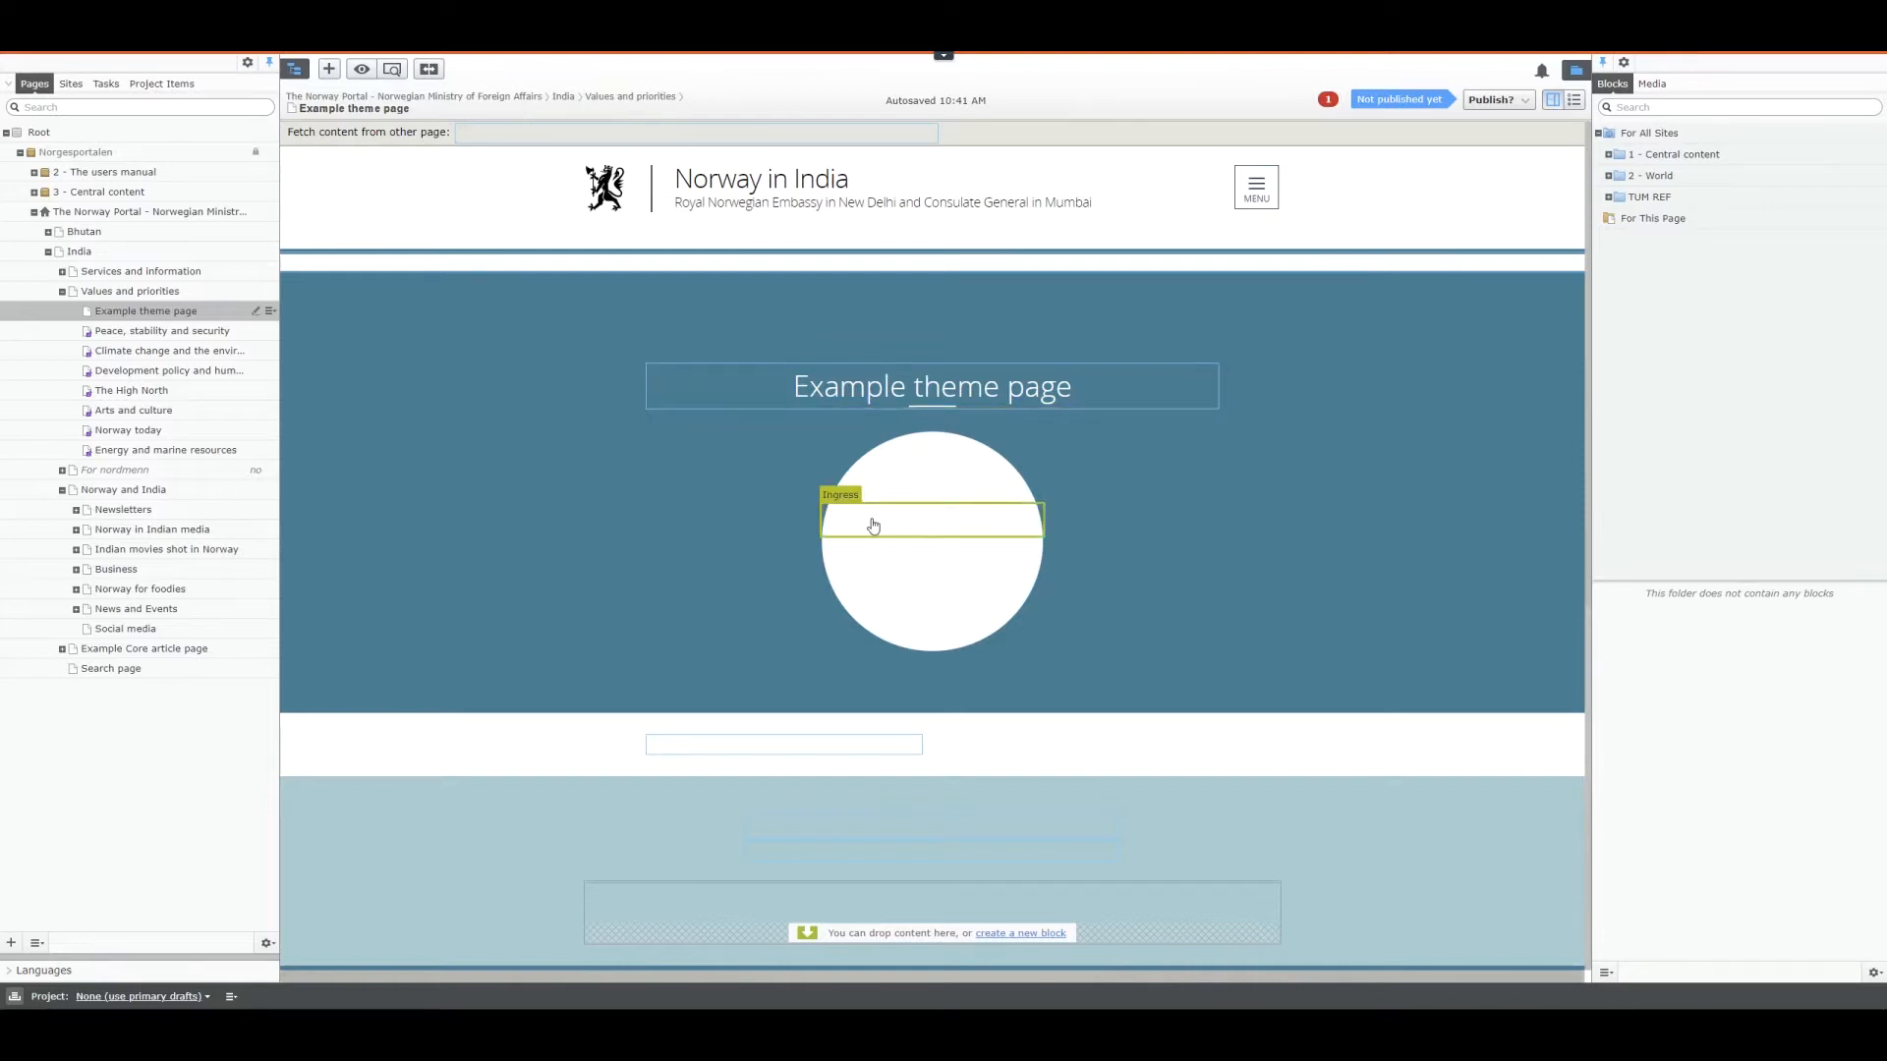
scroll(down, 3)
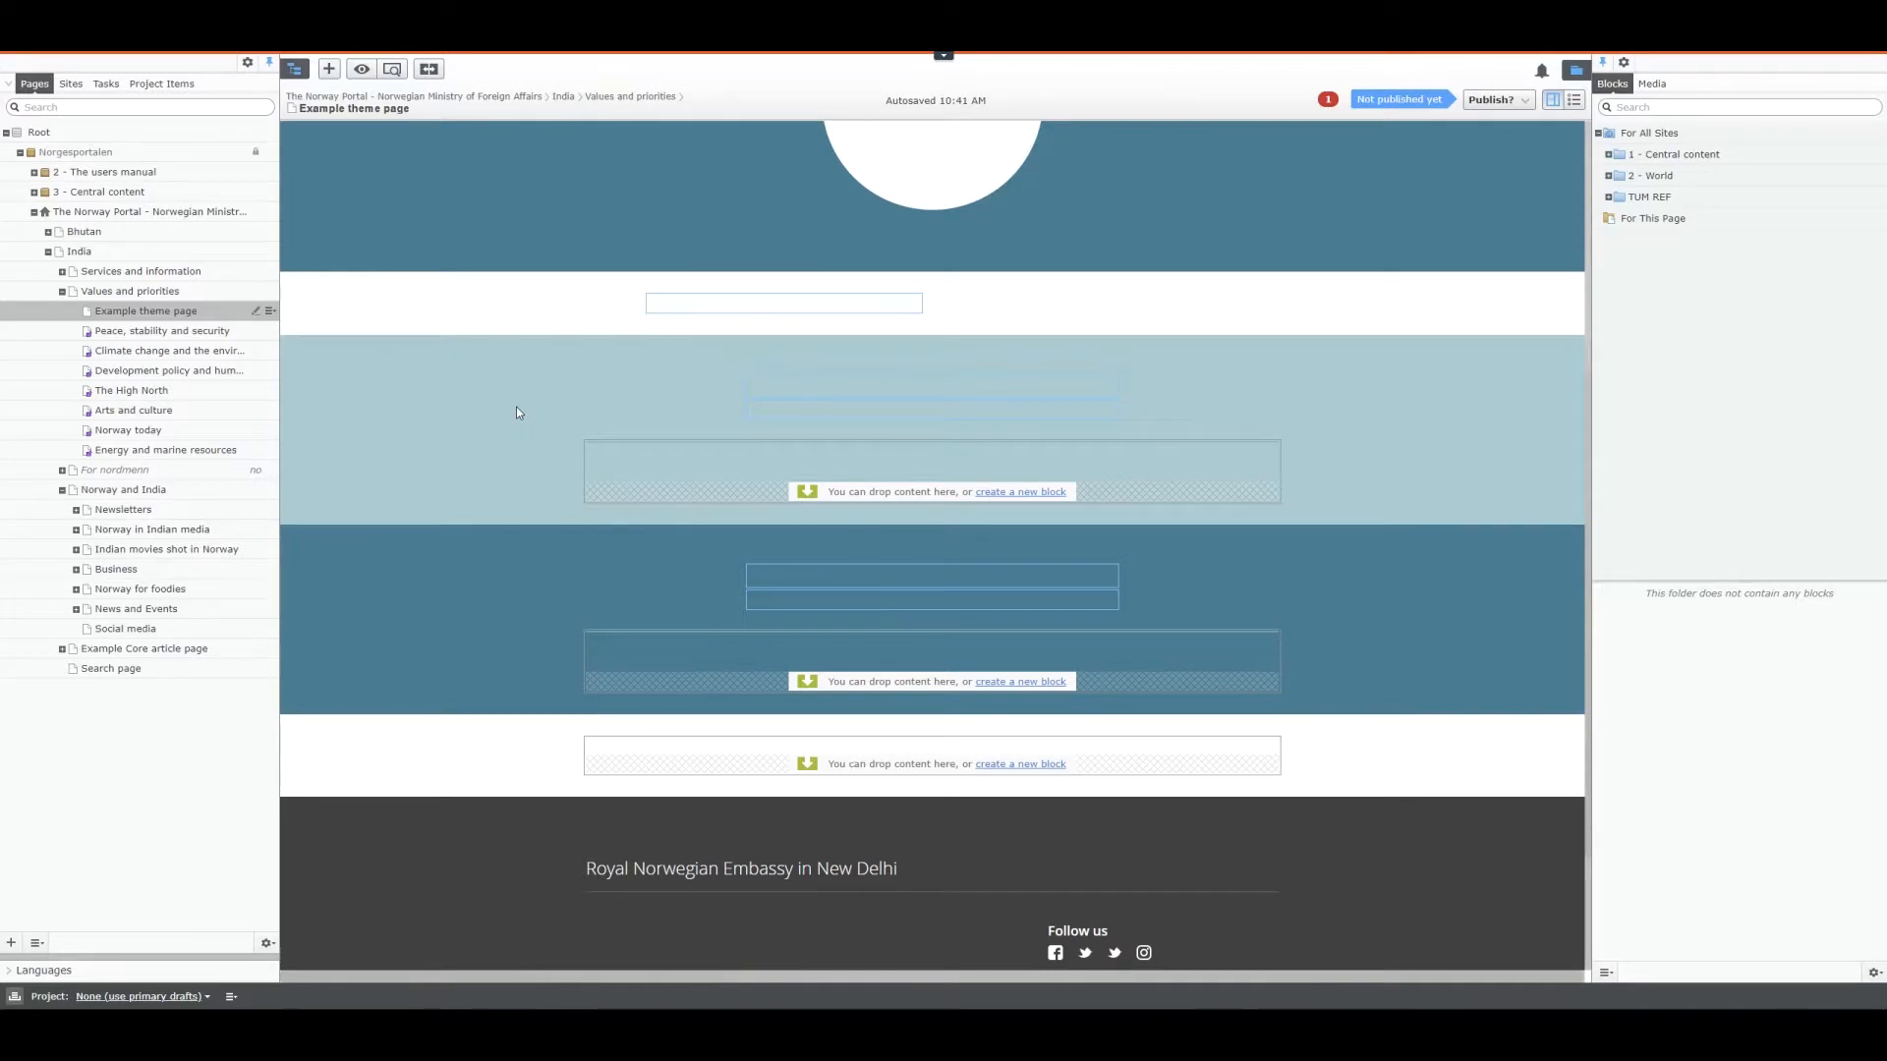
mouse_move(459, 430)
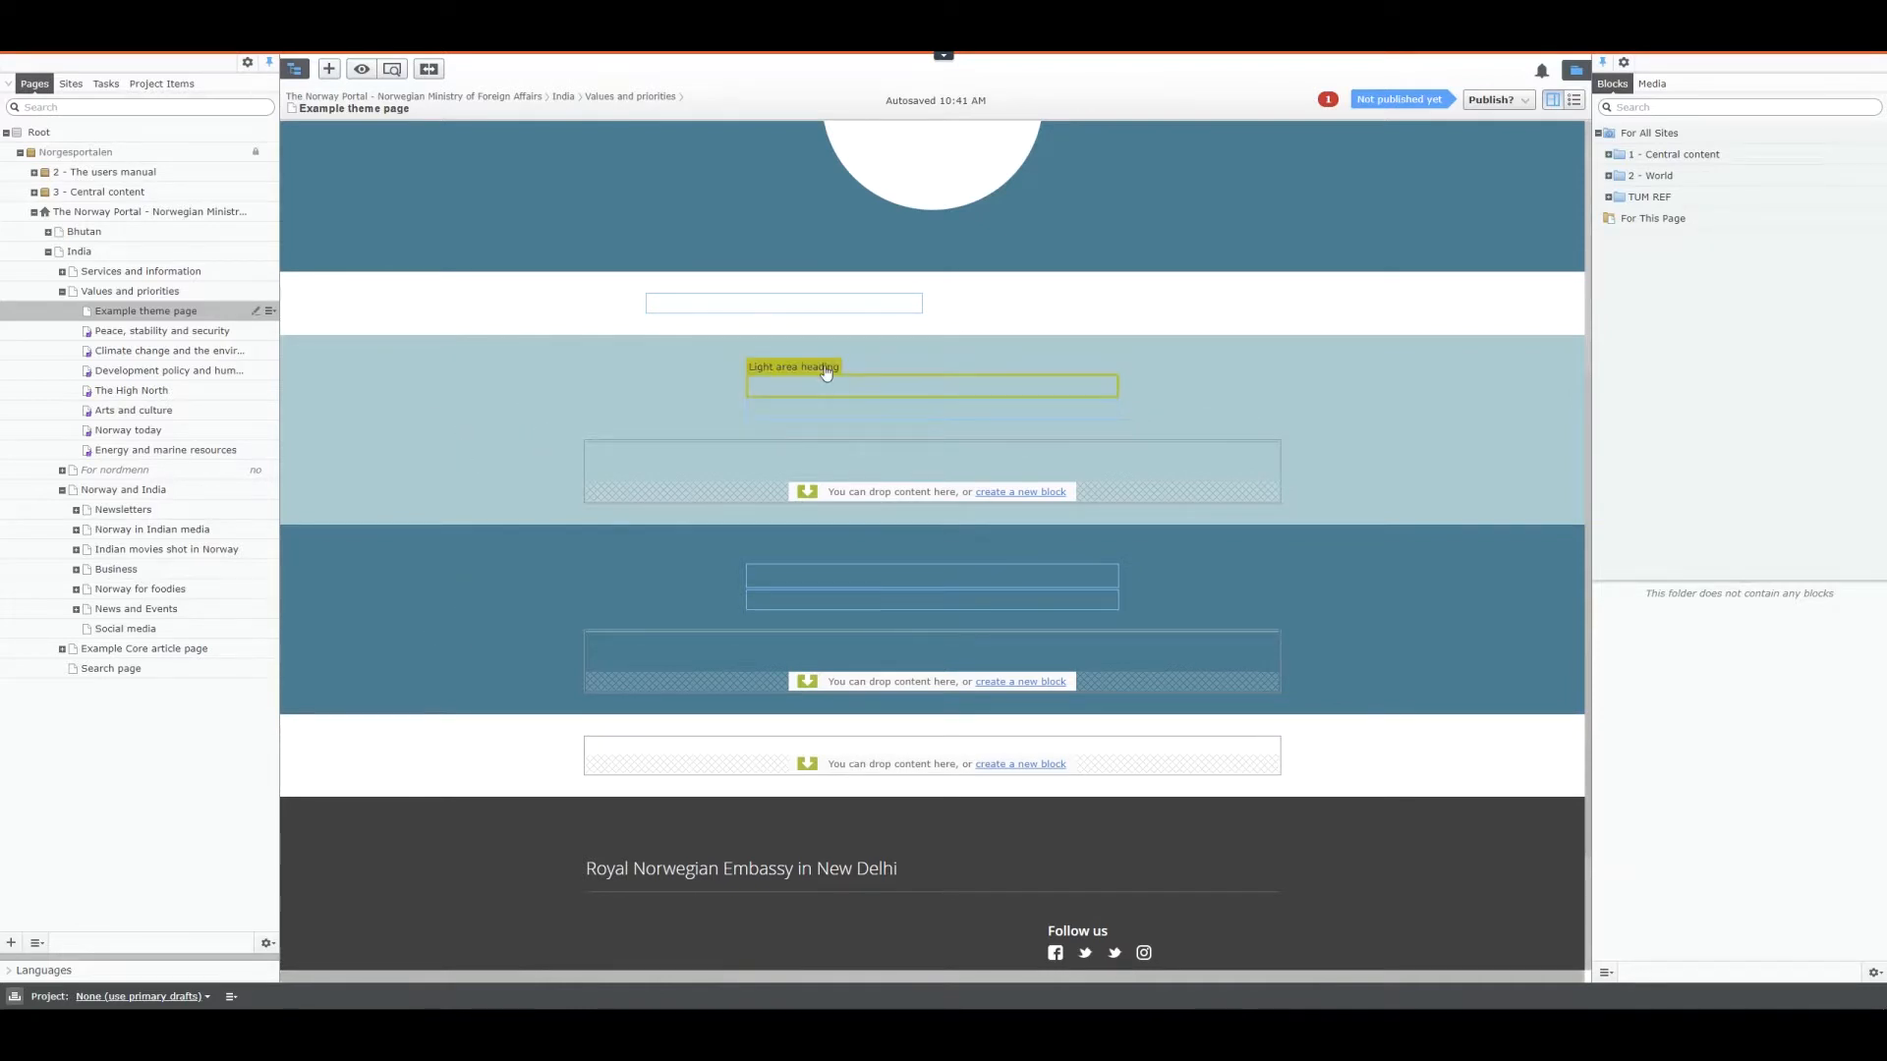
mouse_move(792, 397)
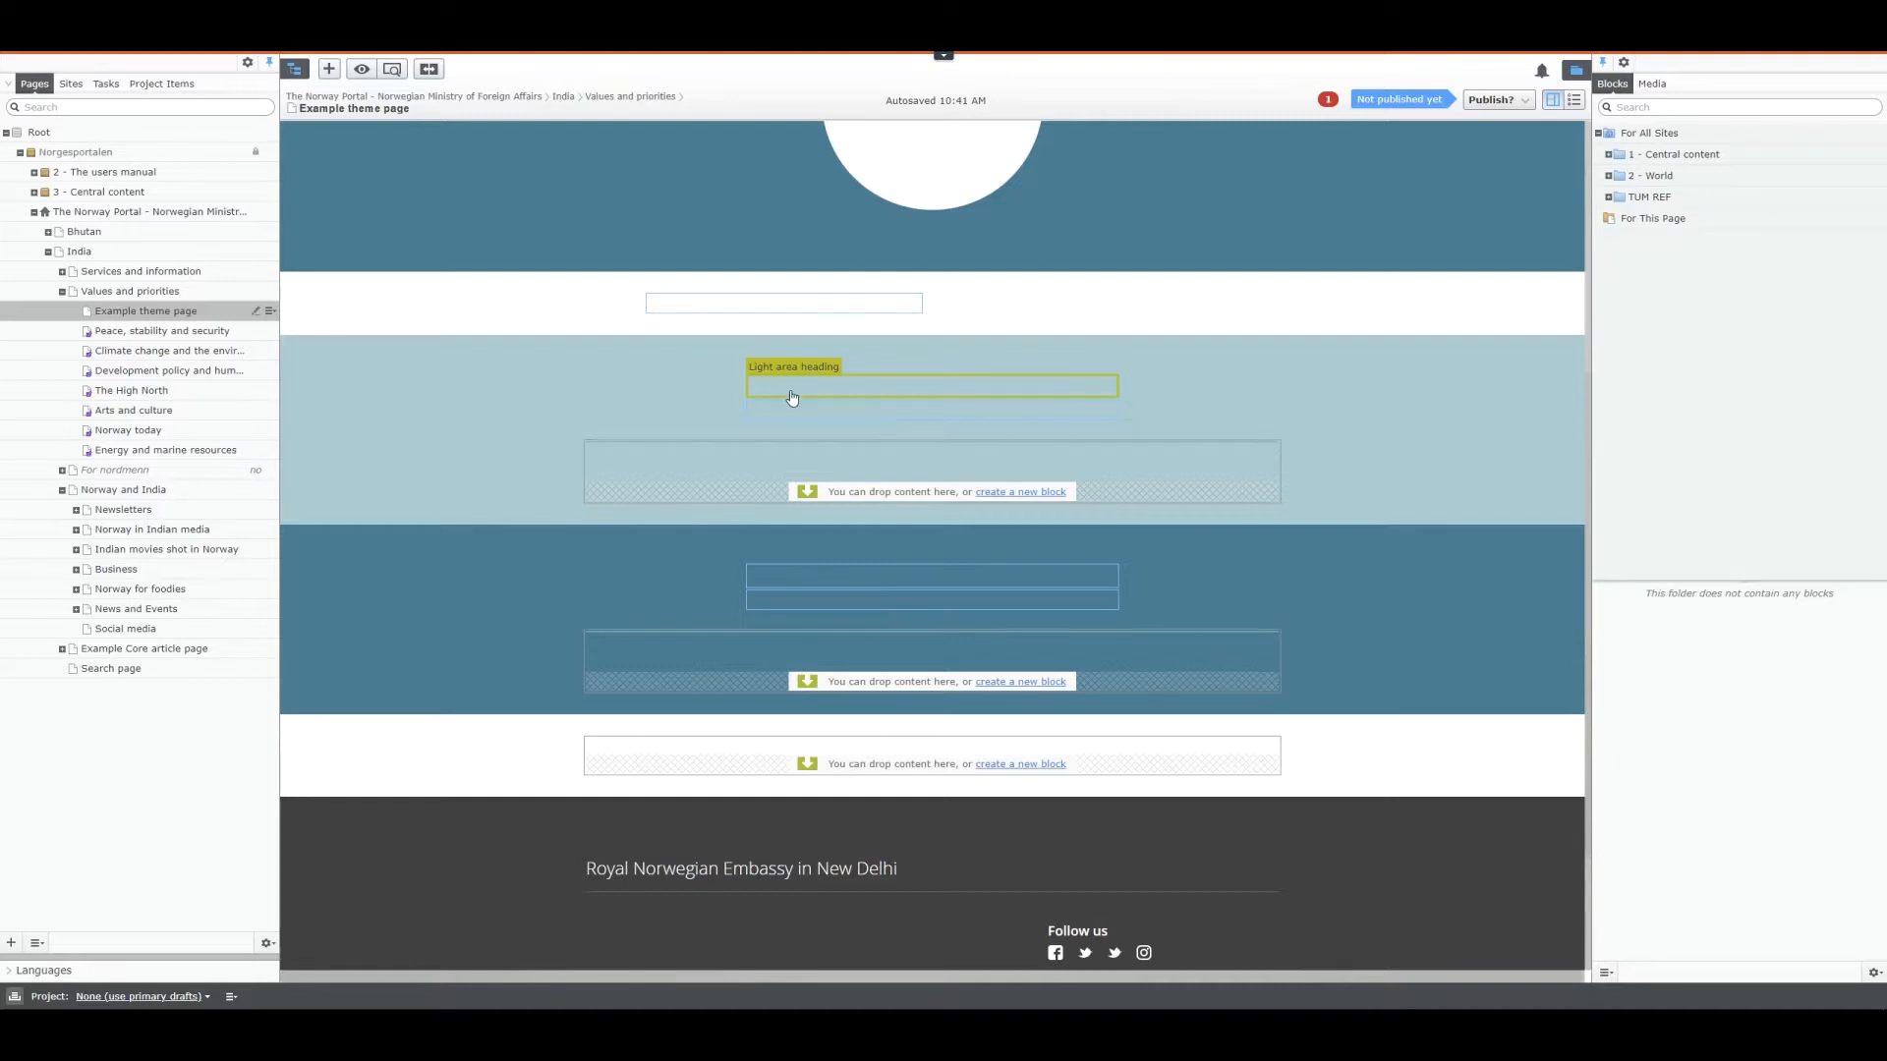
mouse_move(782, 680)
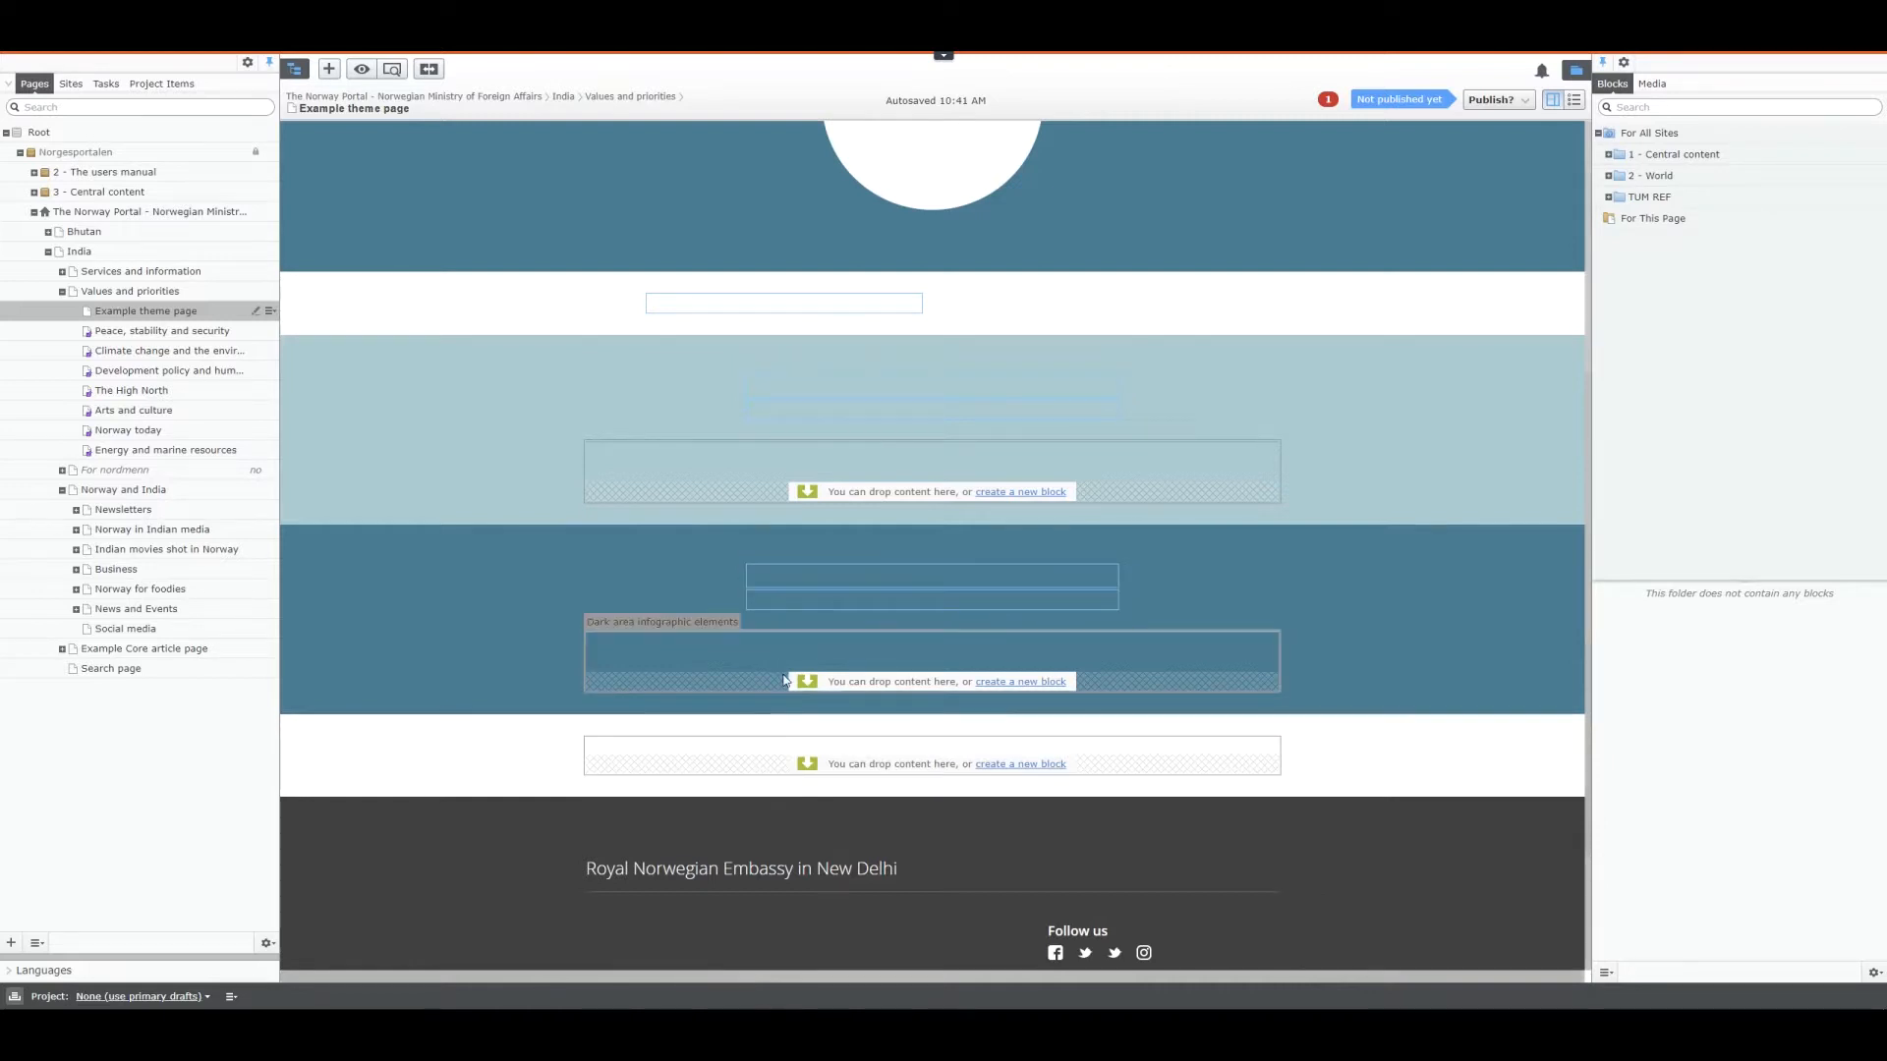
mouse_move(663, 422)
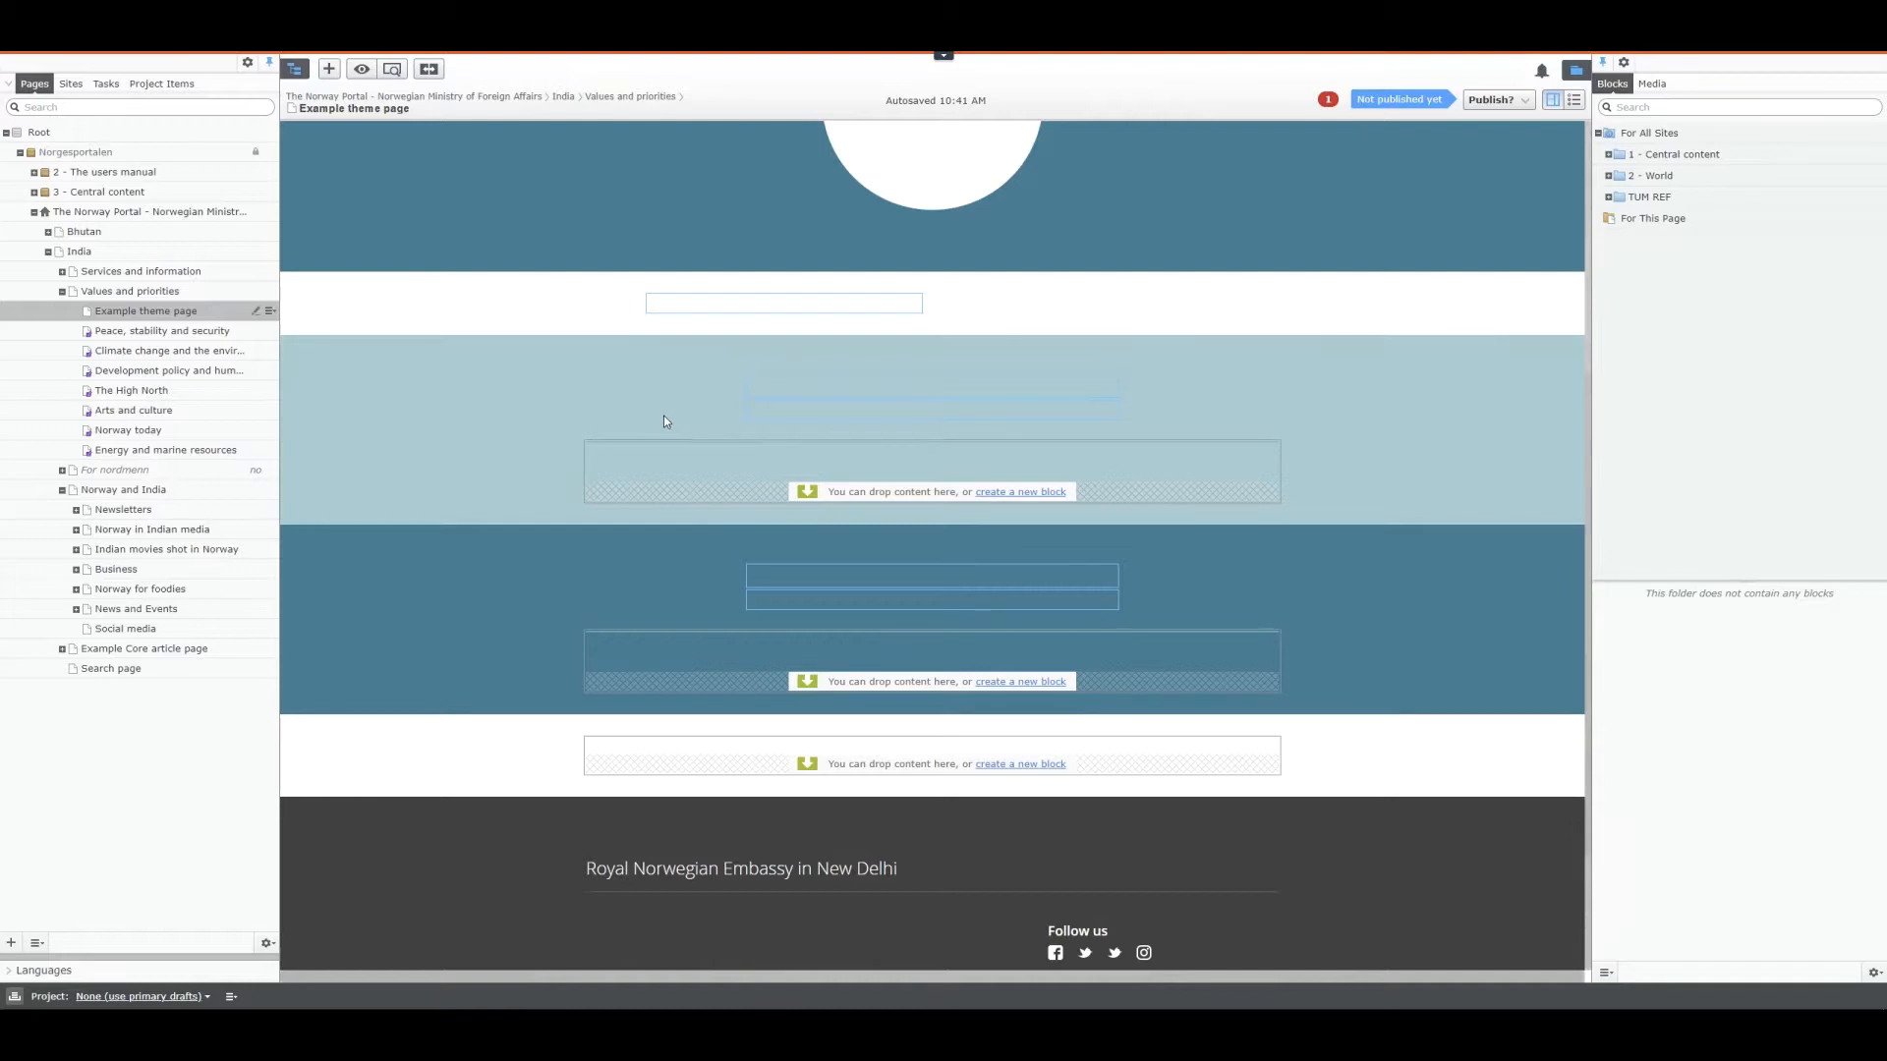
mouse_move(658, 377)
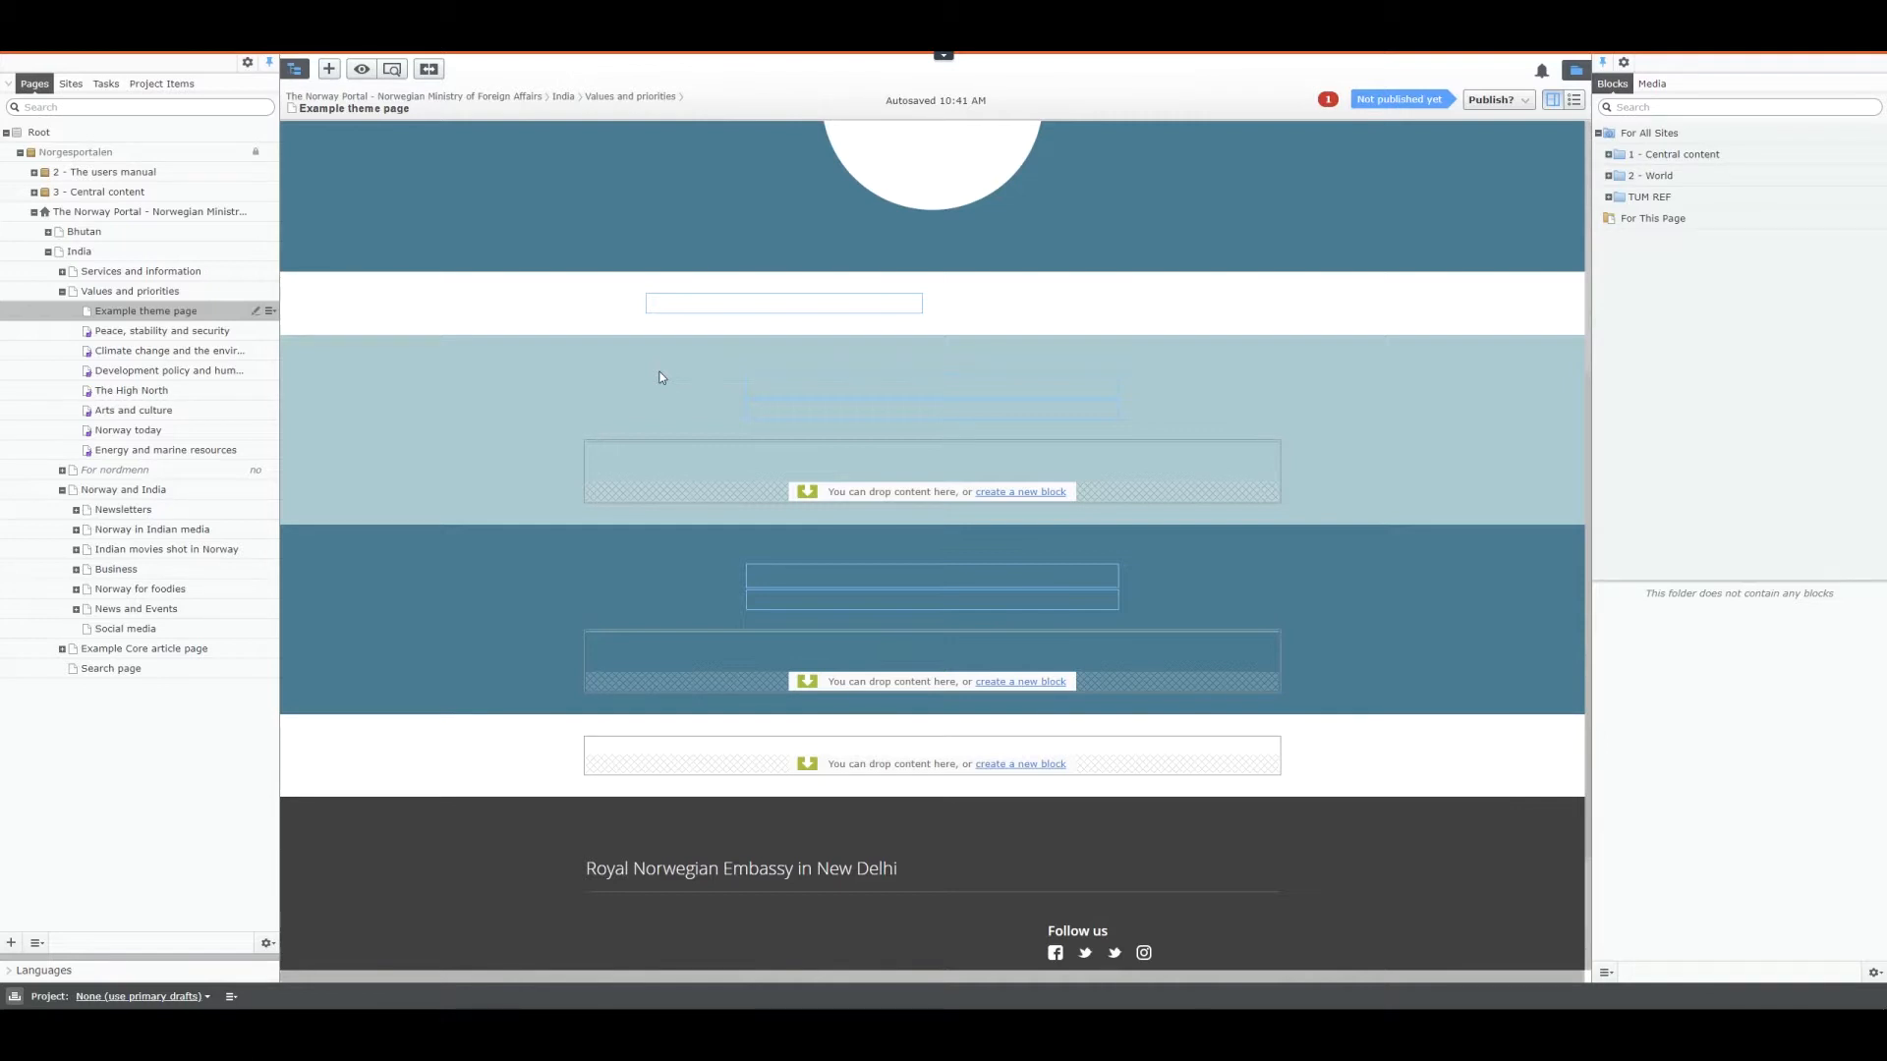
mouse_move(650, 406)
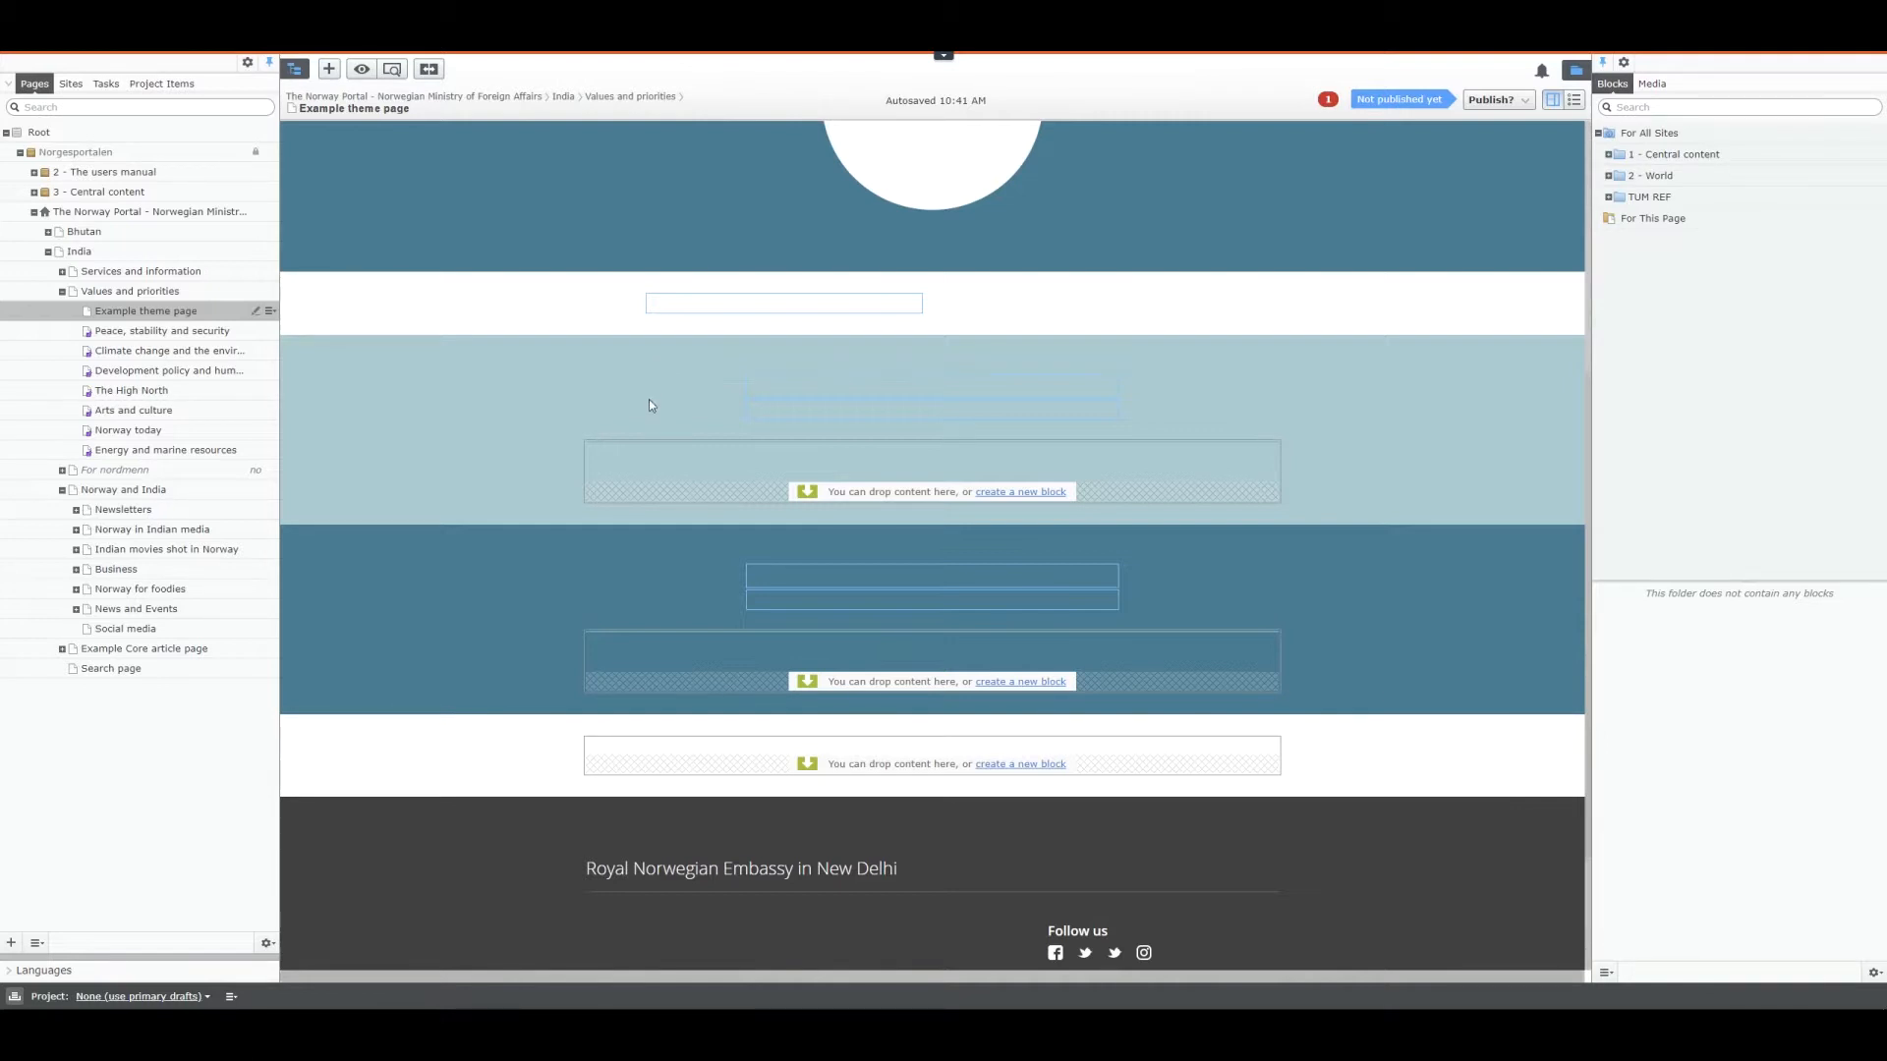
mouse_move(623, 487)
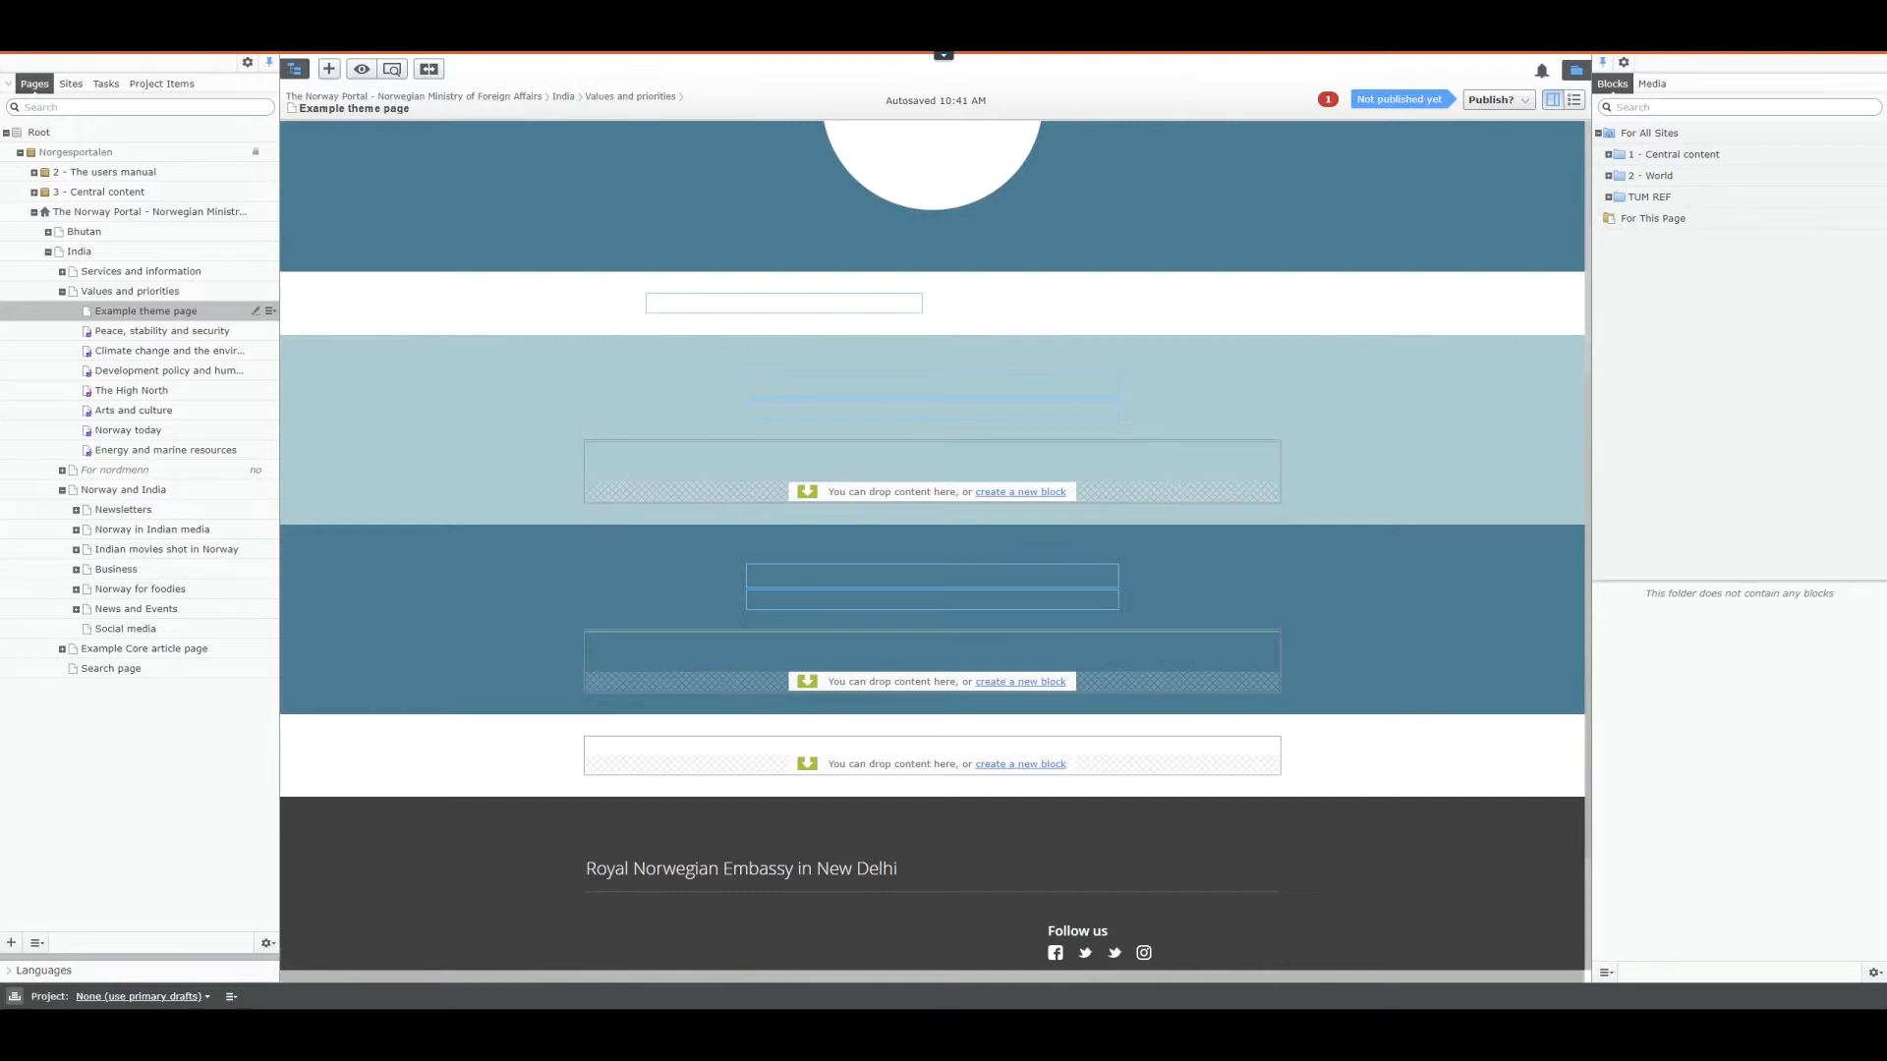
click(360, 69)
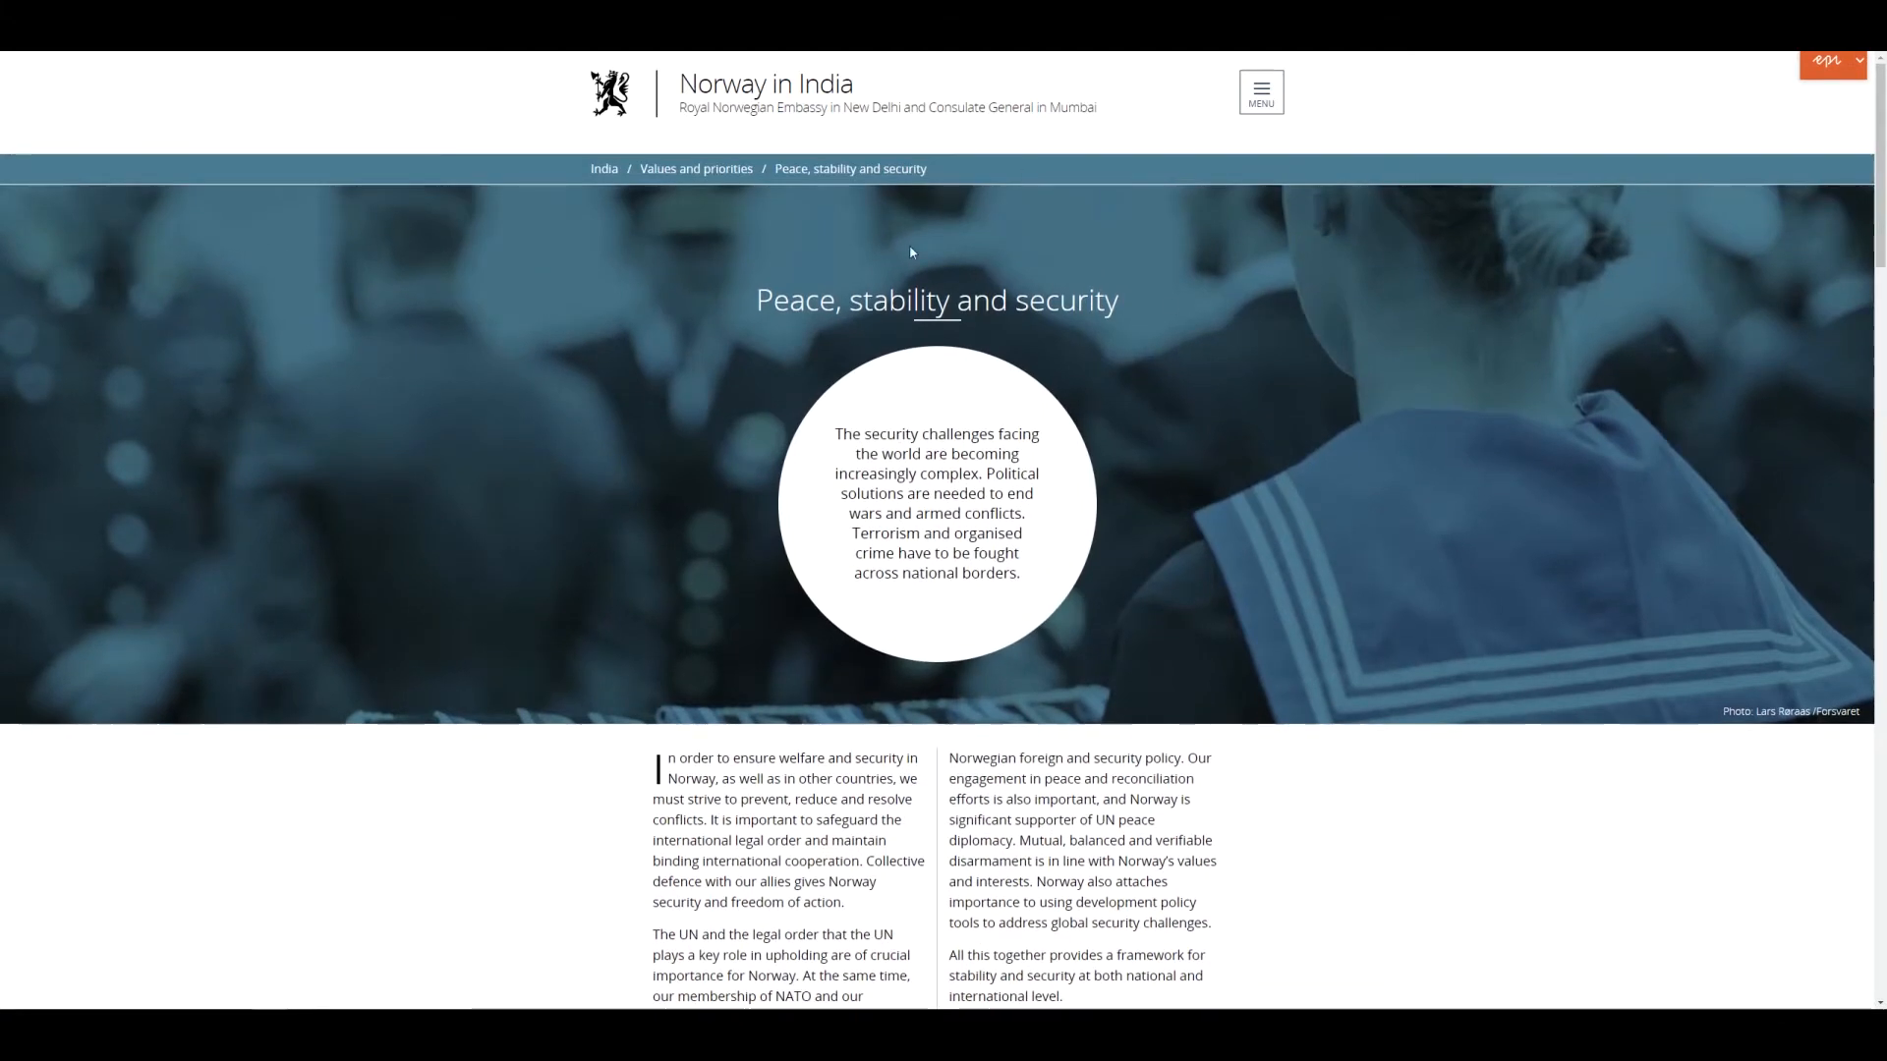
mouse_move(1149, 602)
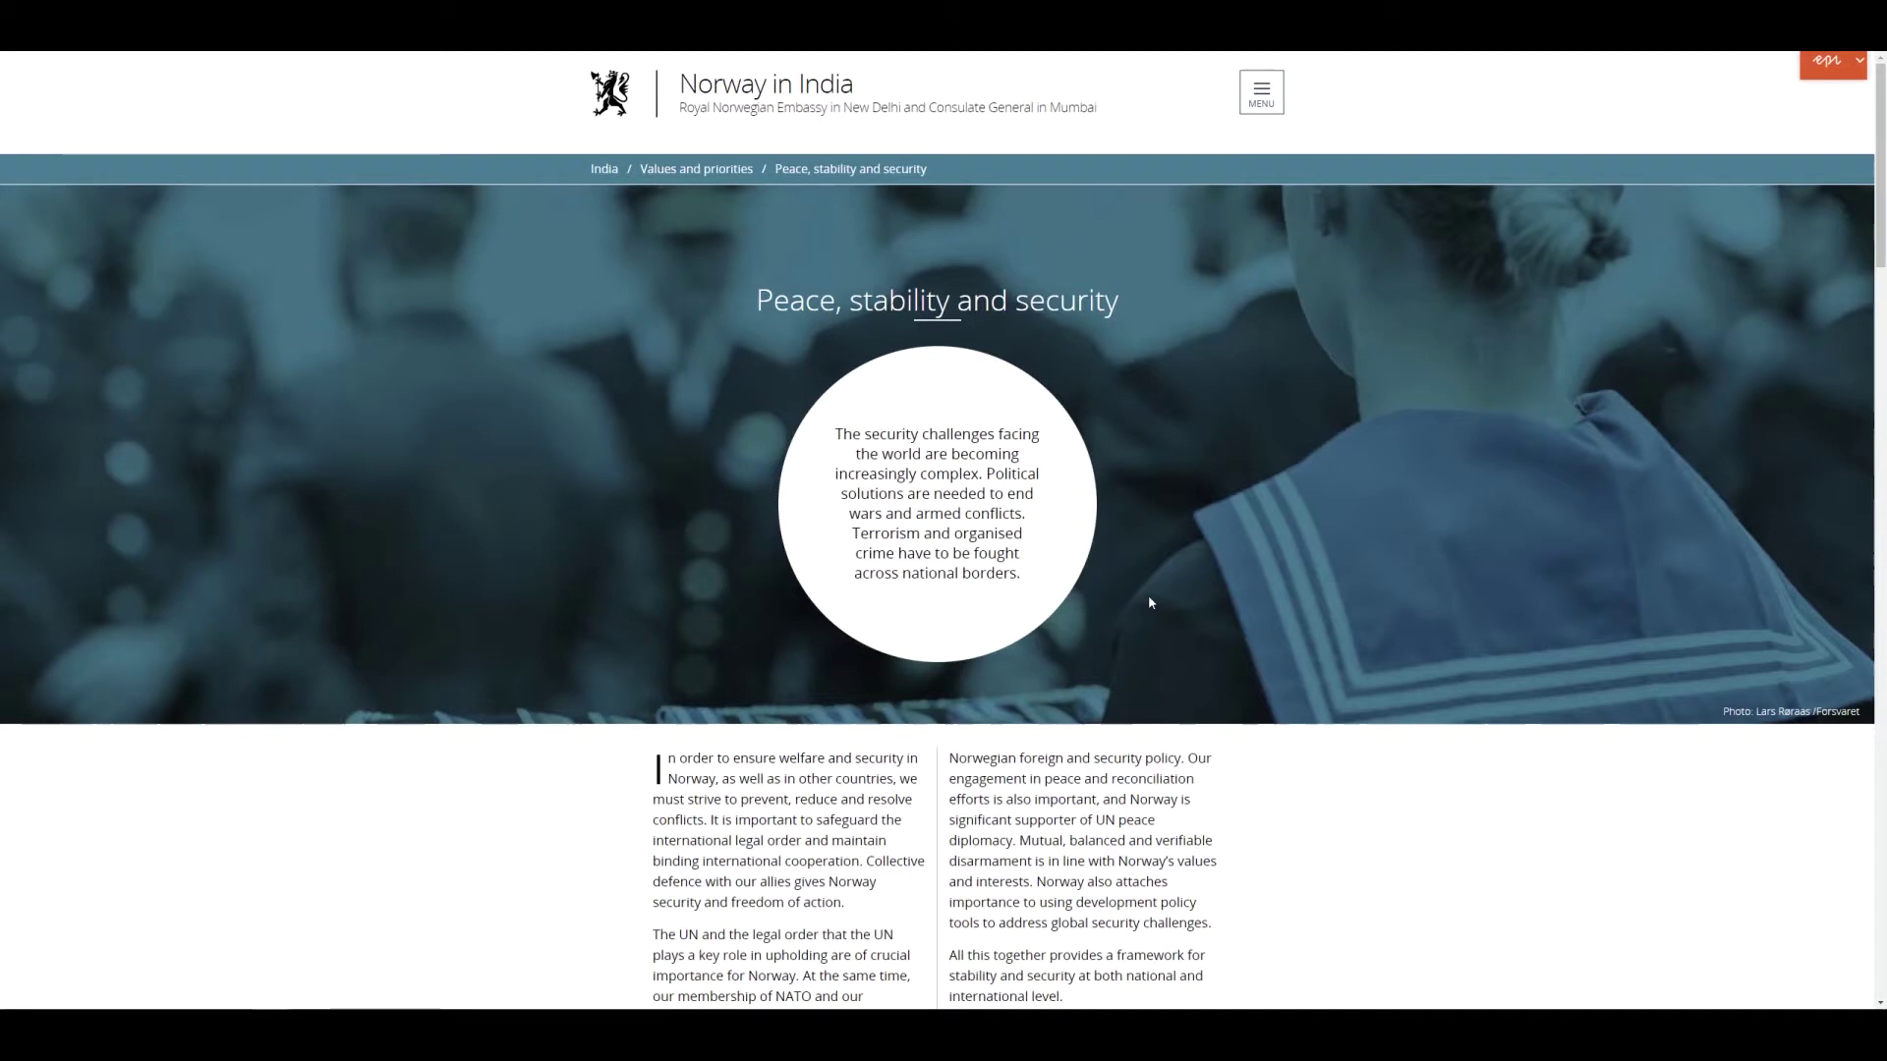
scroll(down, 3)
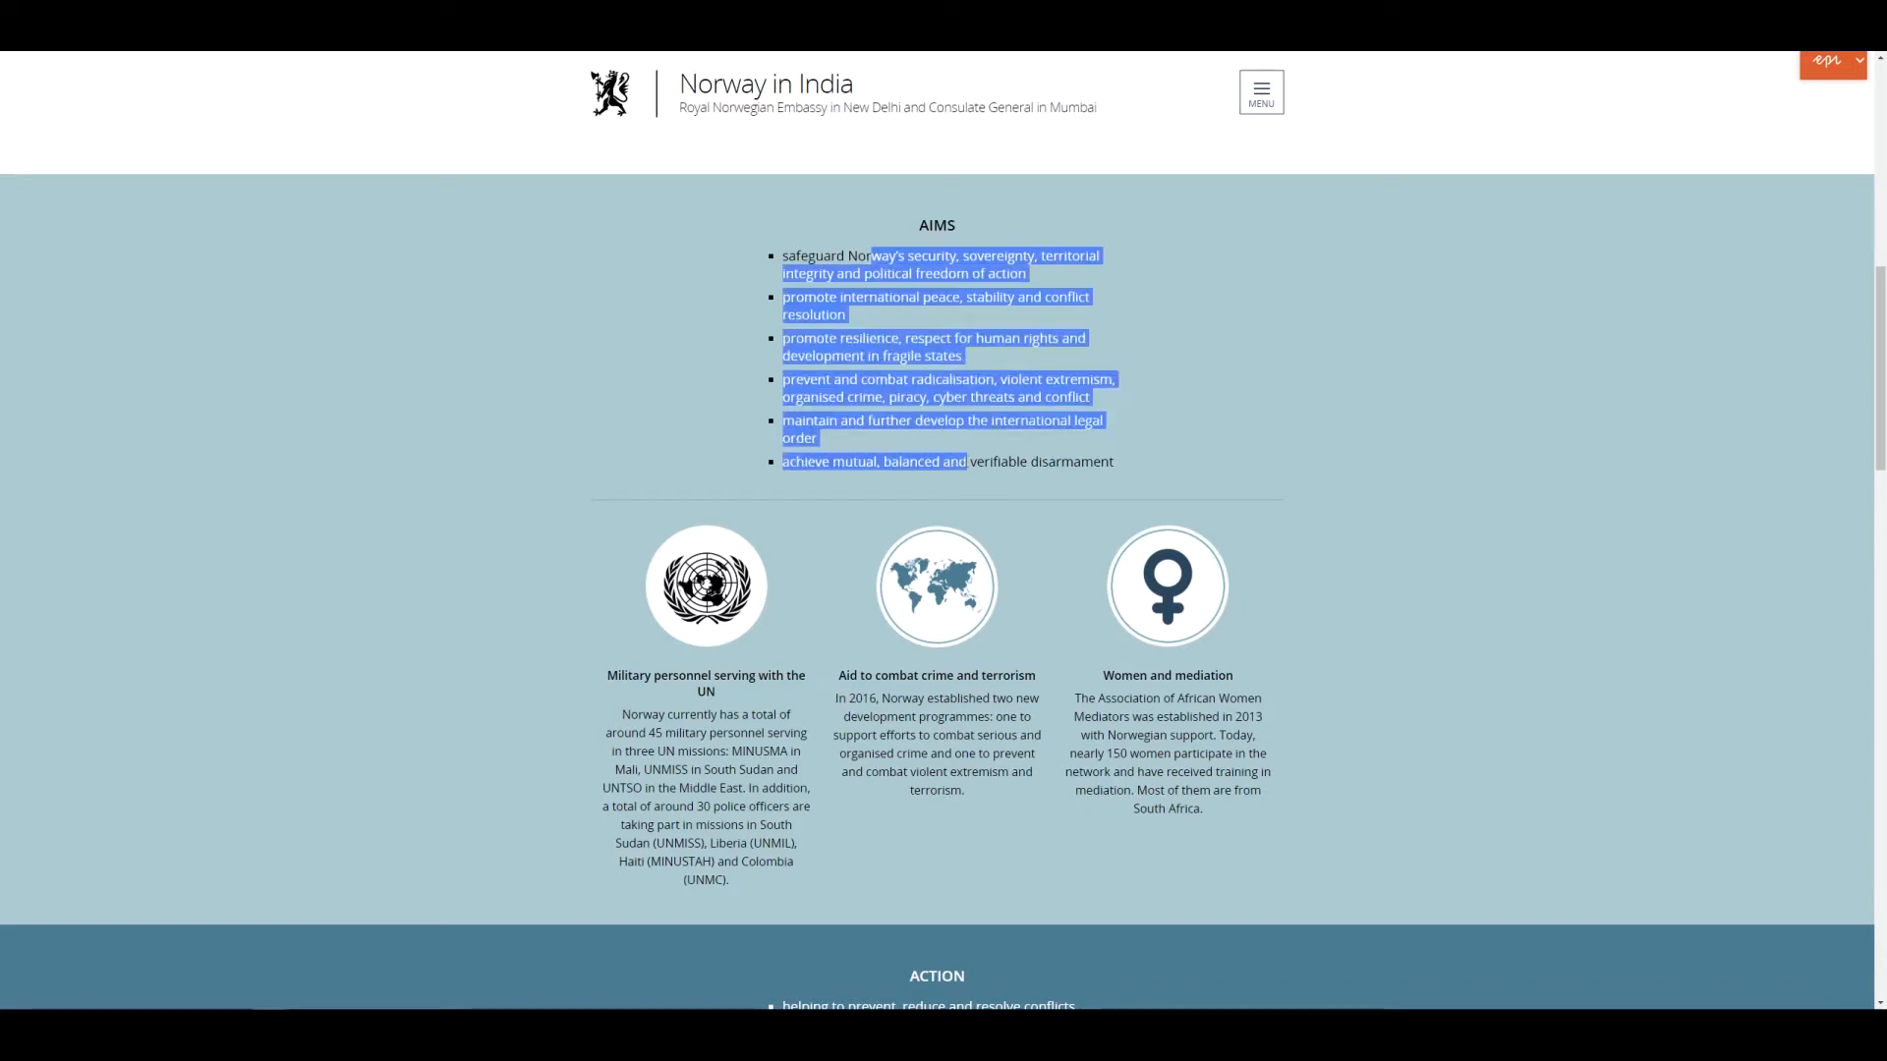
mouse_move(1098, 645)
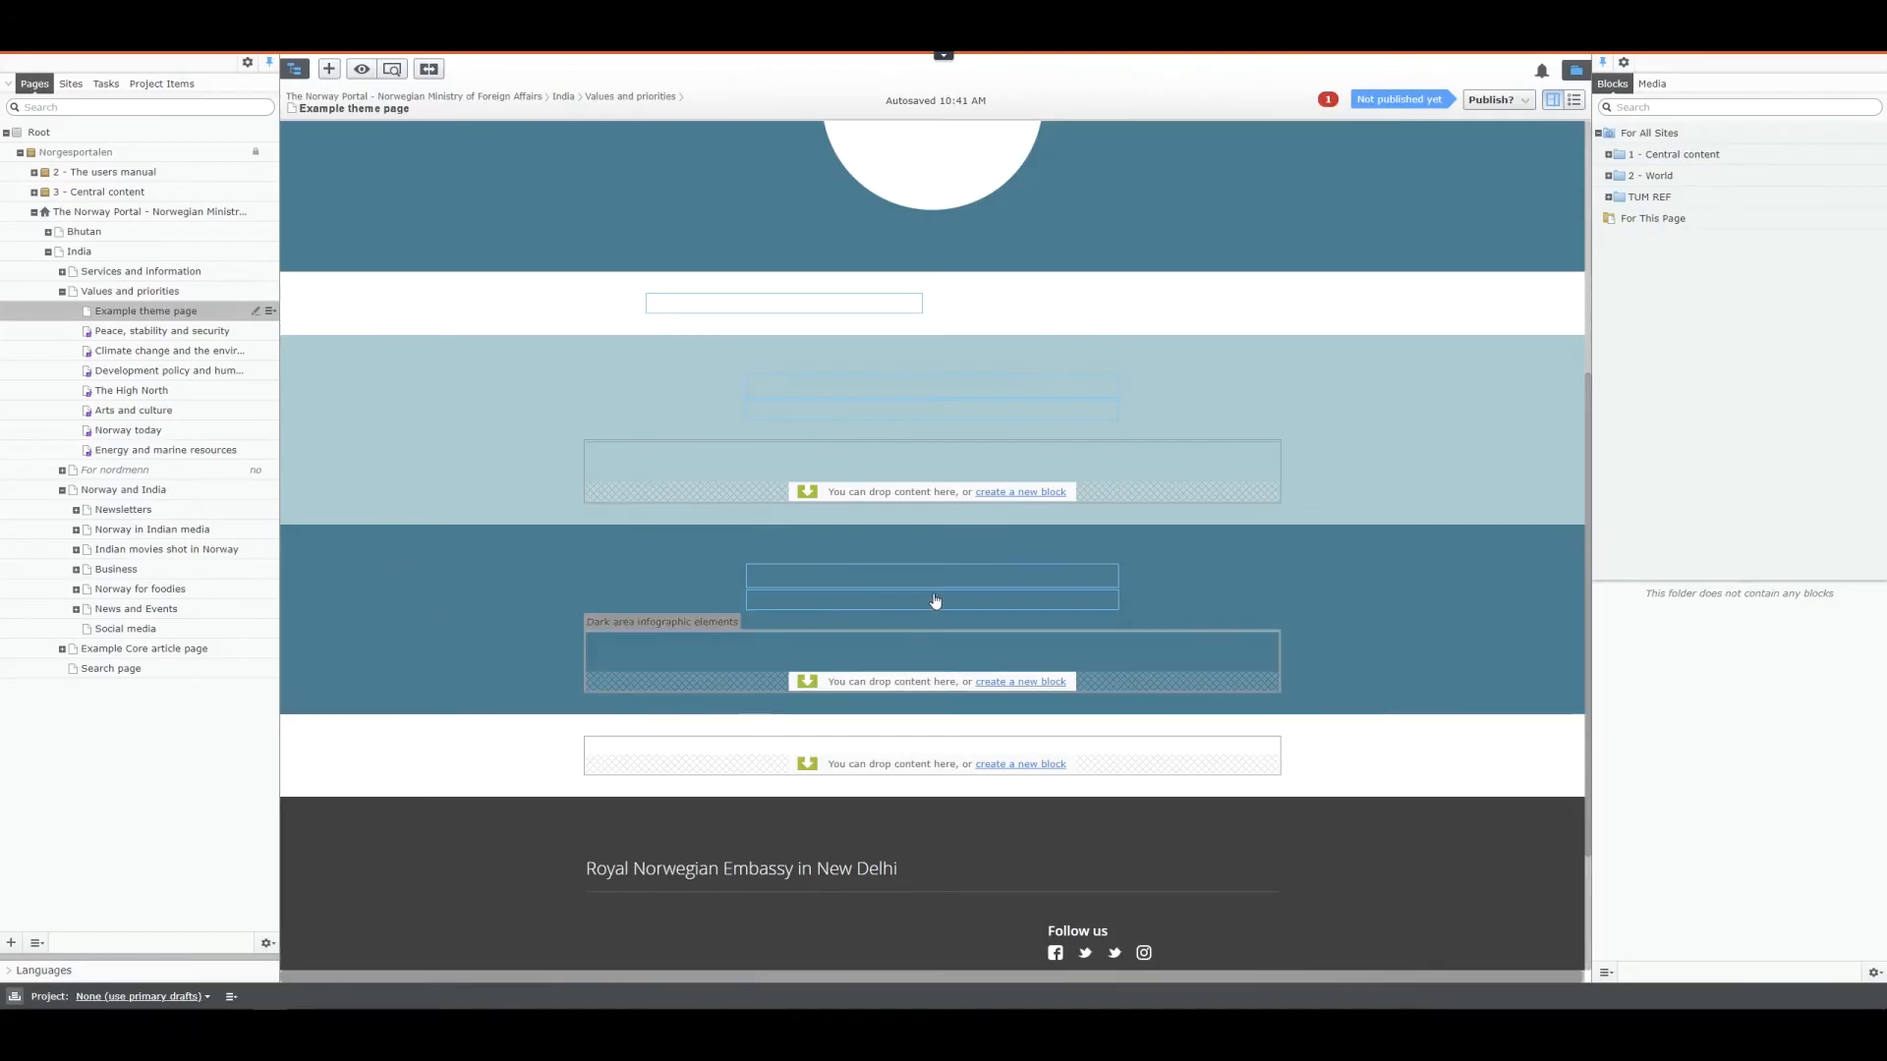
mouse_move(649, 675)
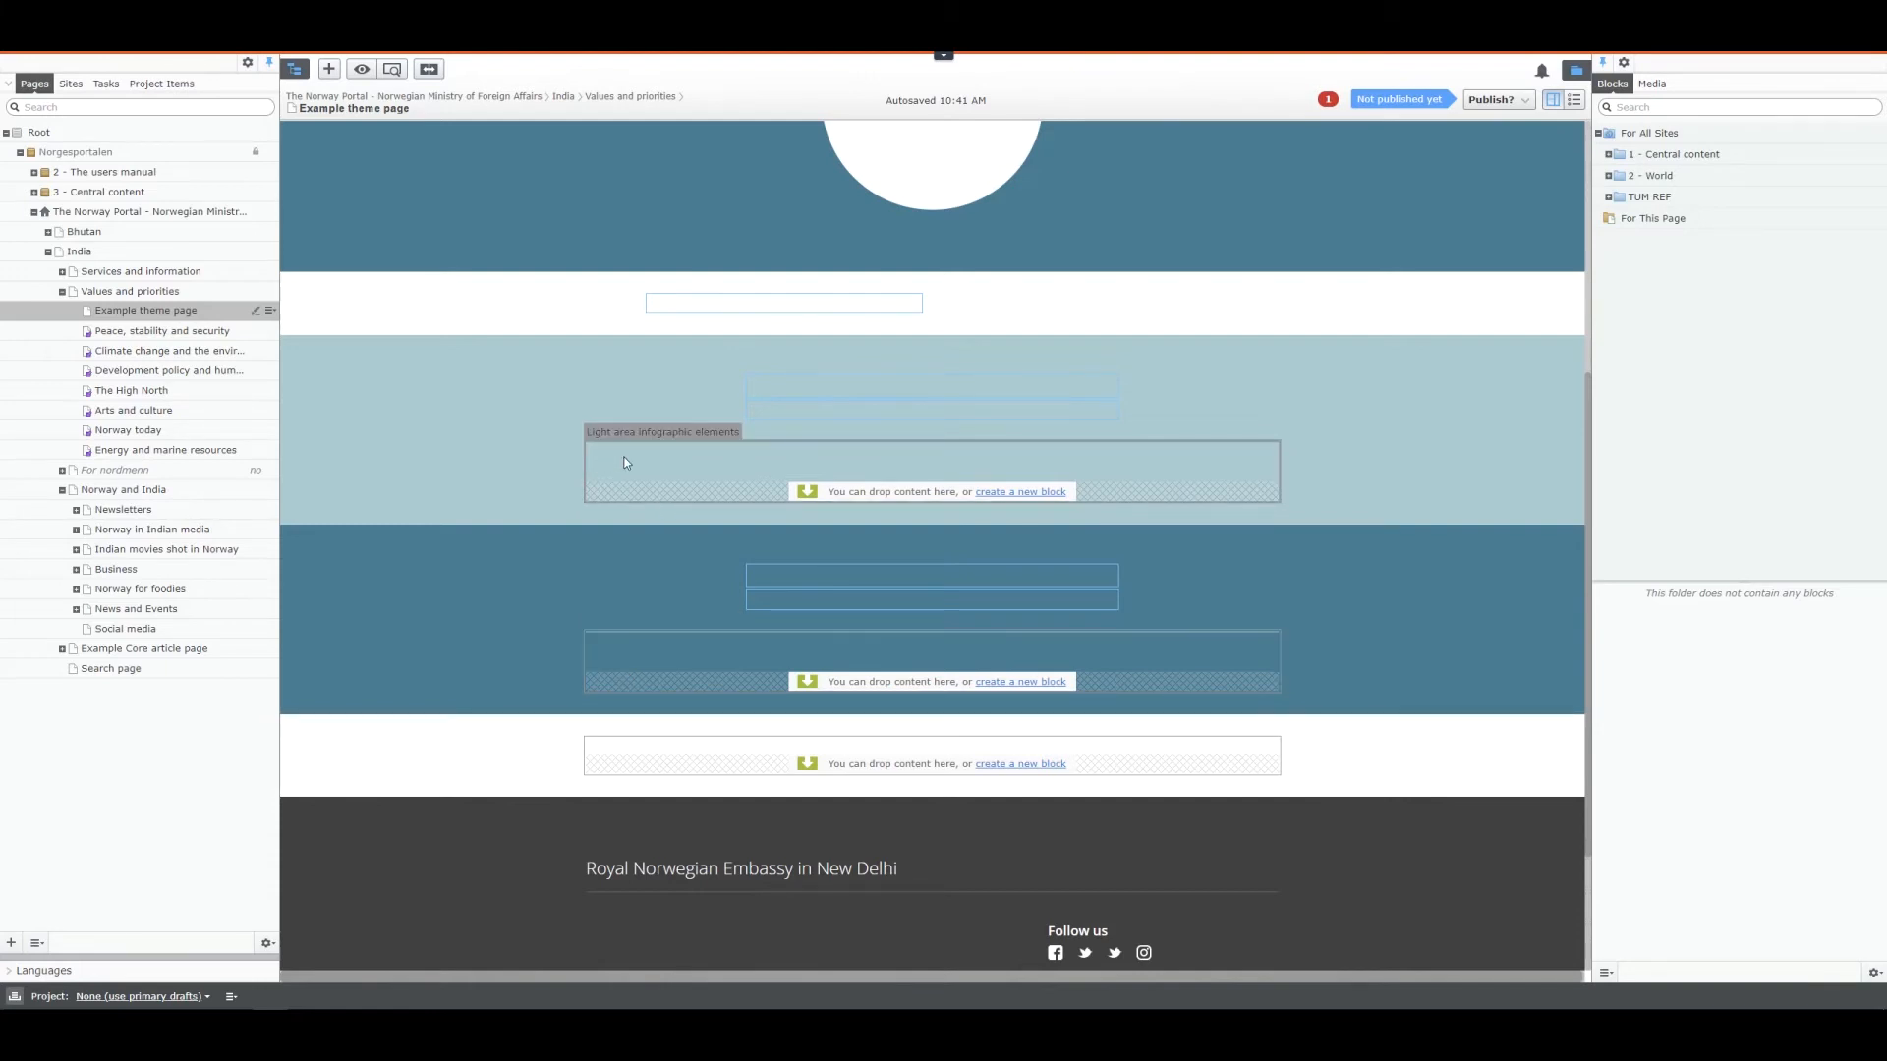
mouse_move(589, 456)
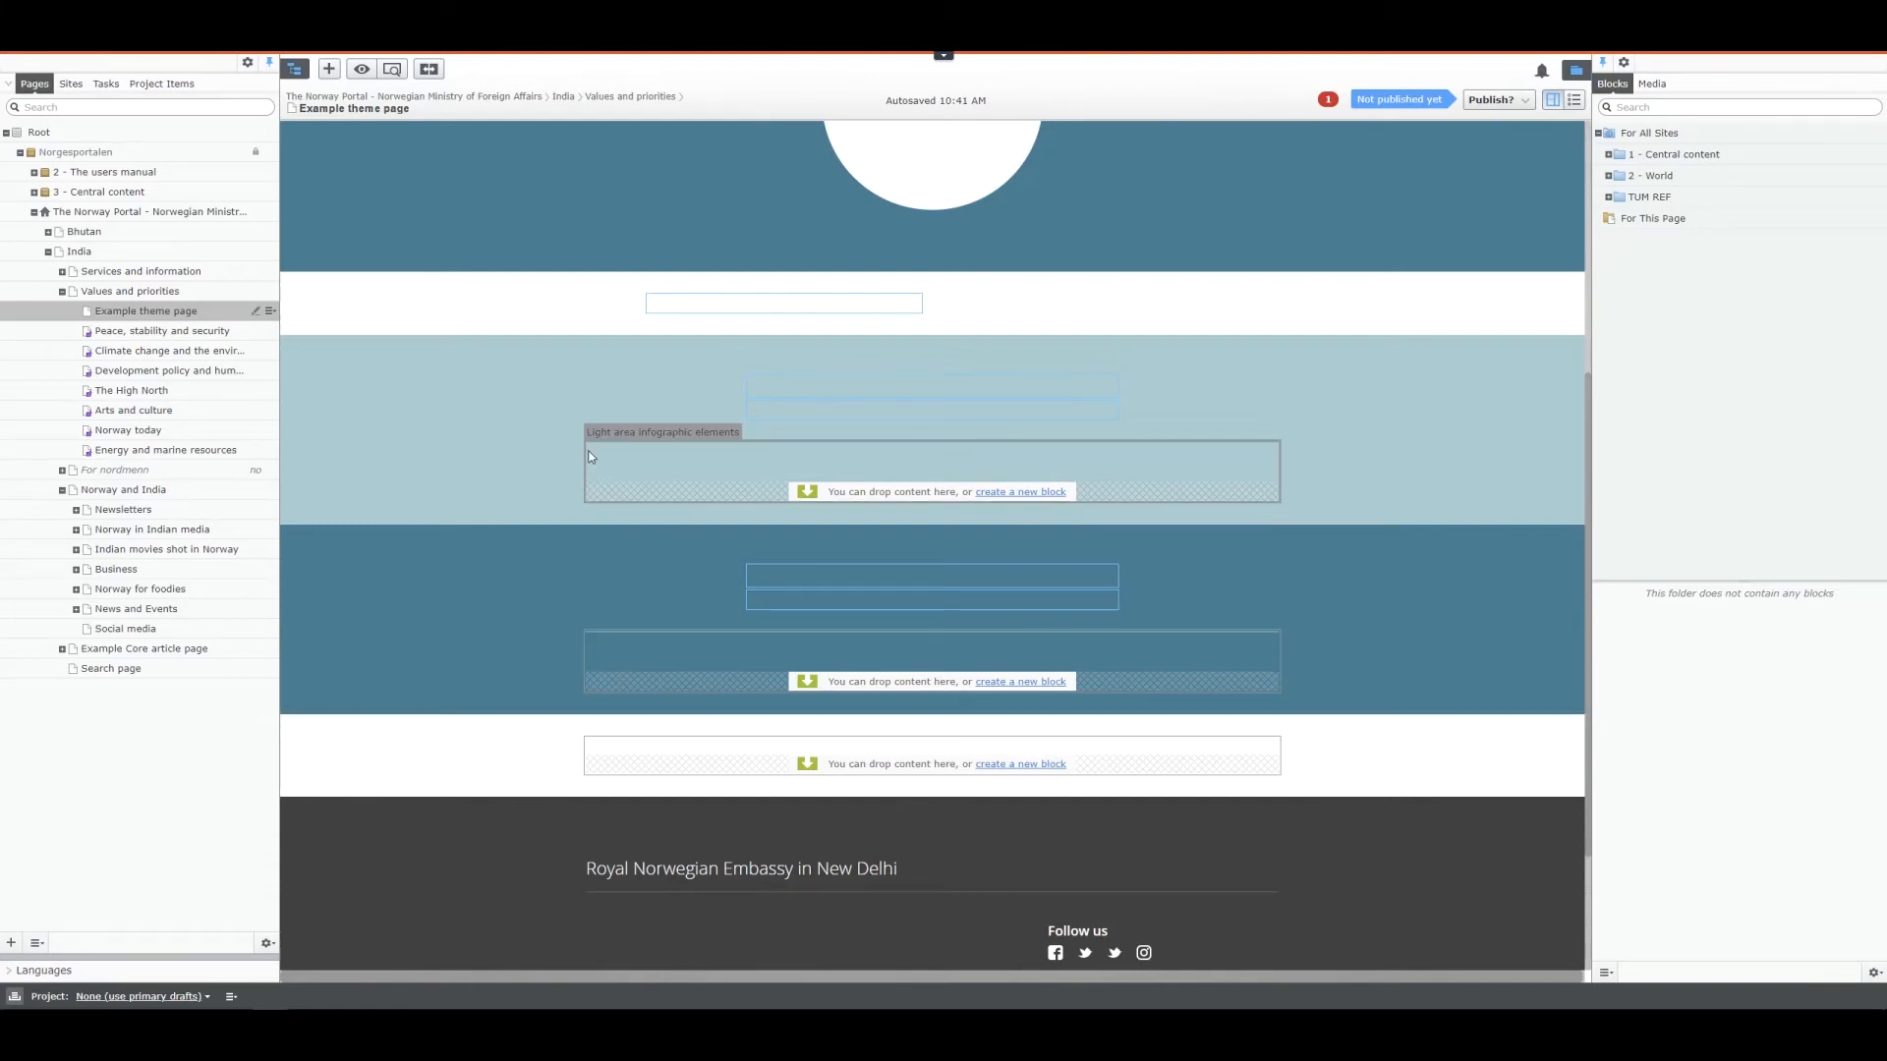
mouse_move(593, 457)
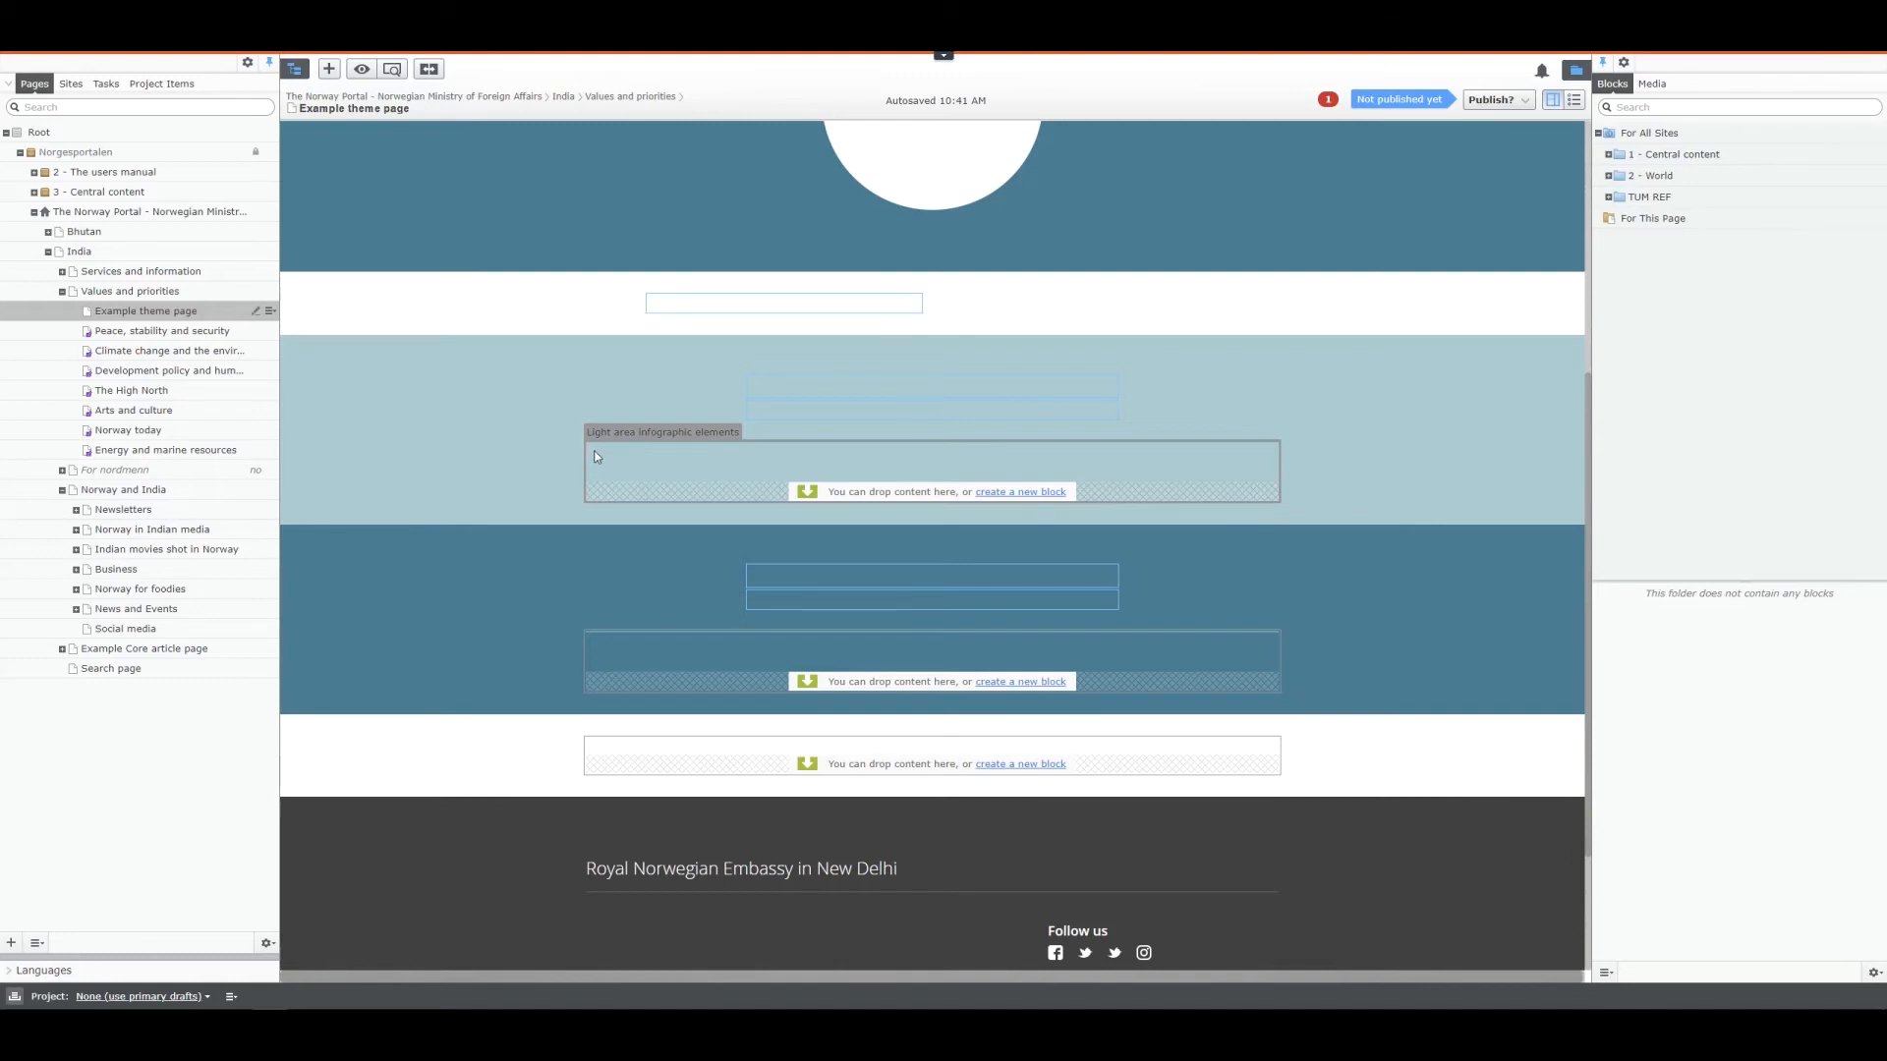
mouse_move(883, 601)
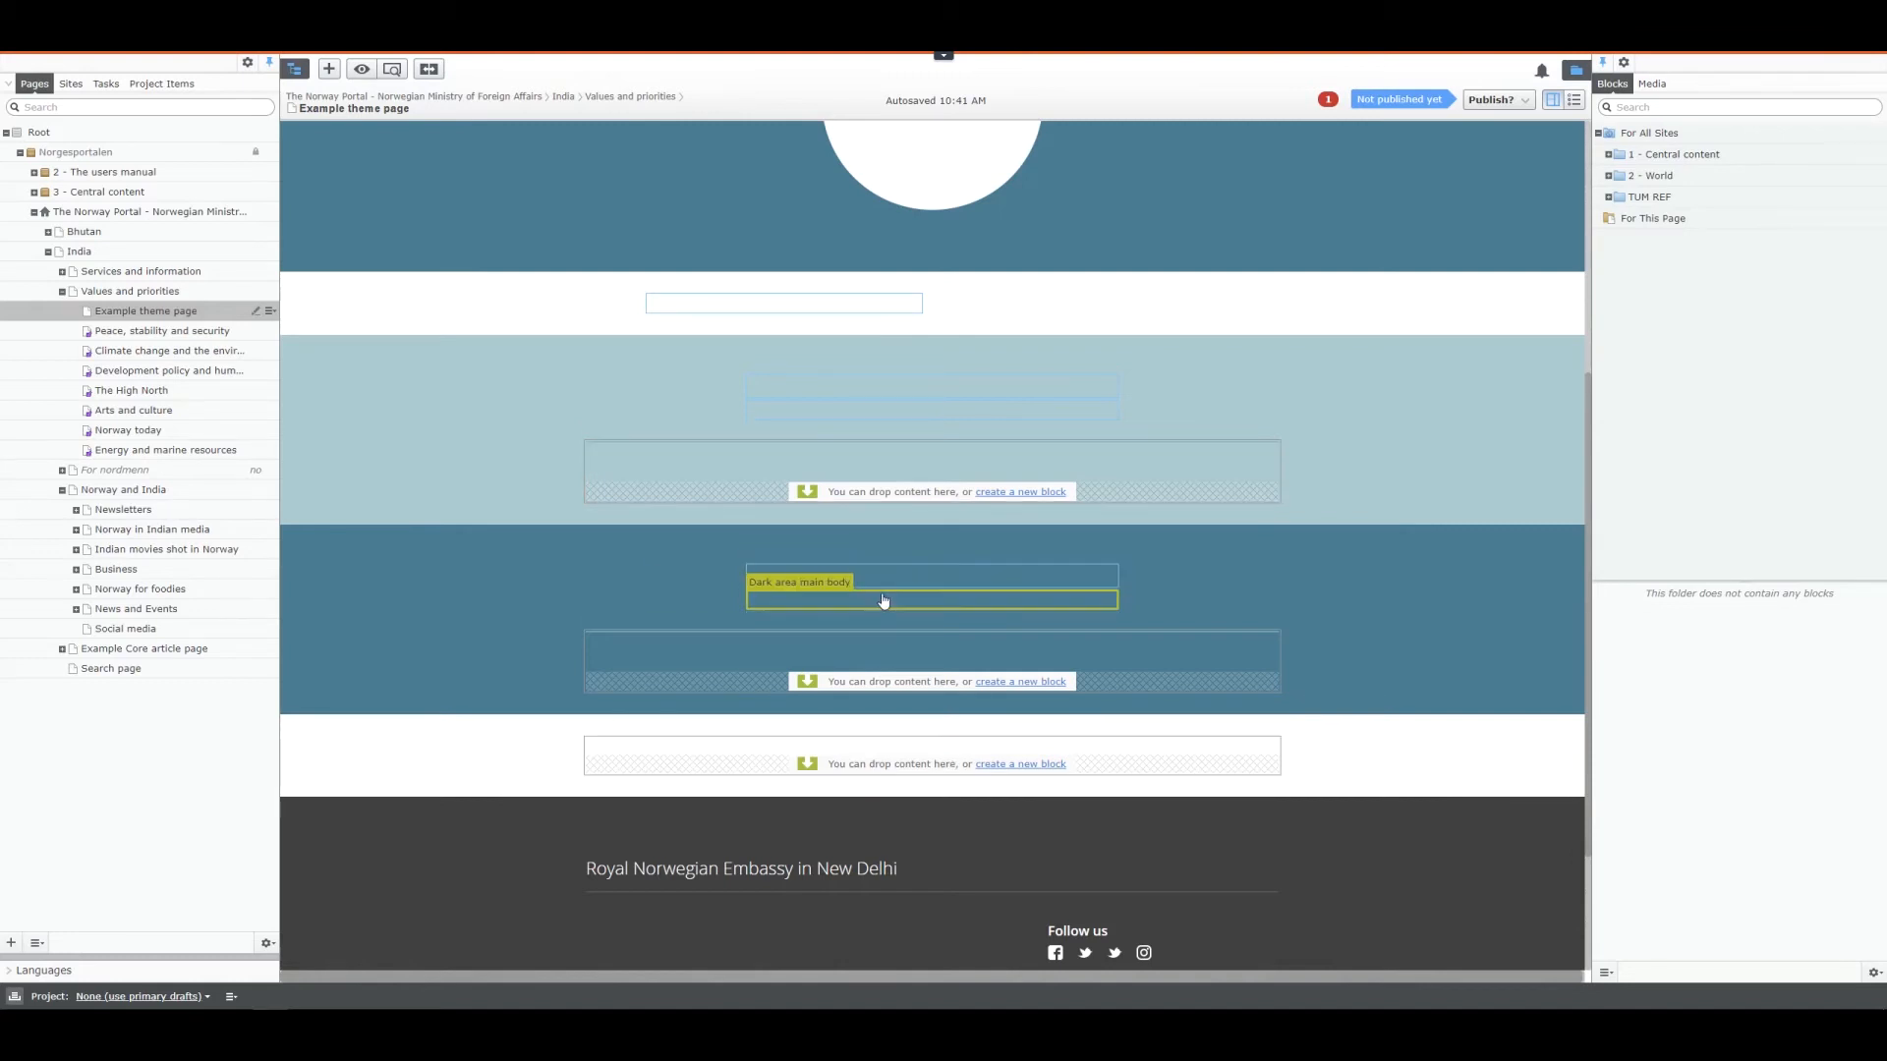
mouse_move(975, 470)
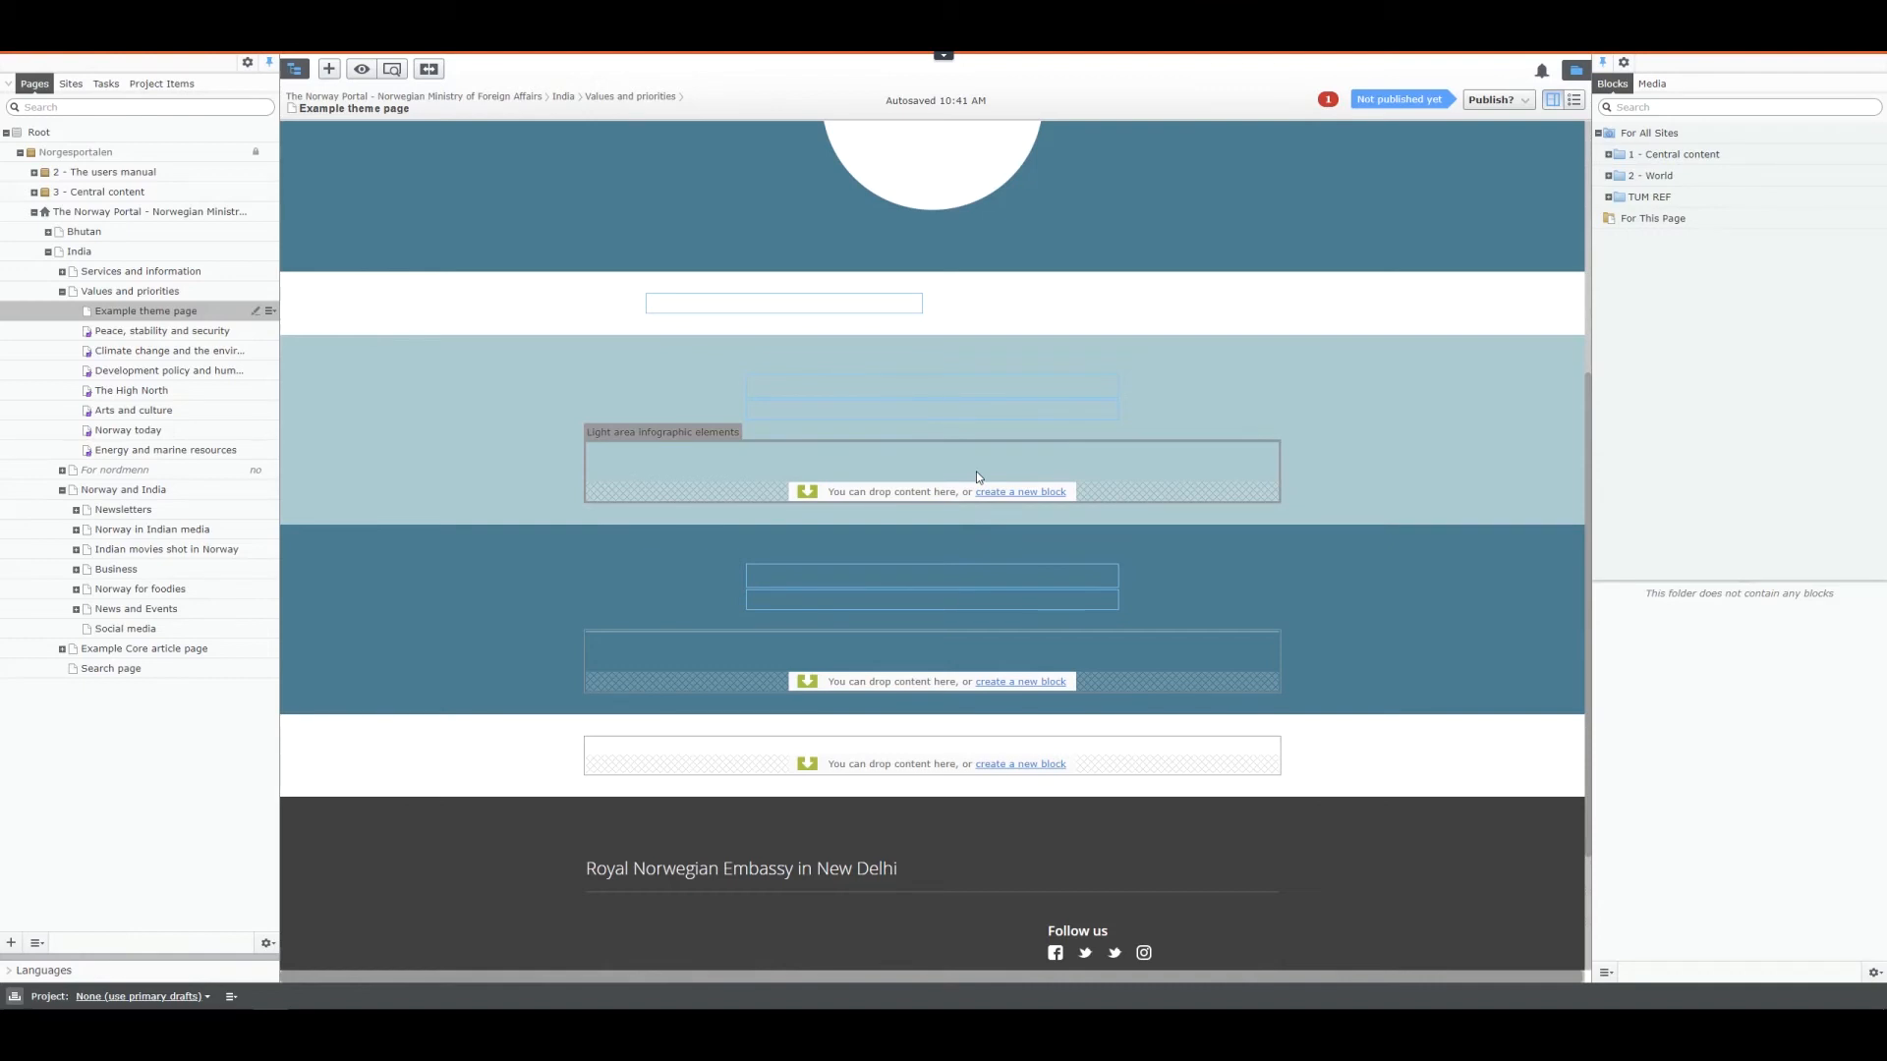
mouse_move(1378, 536)
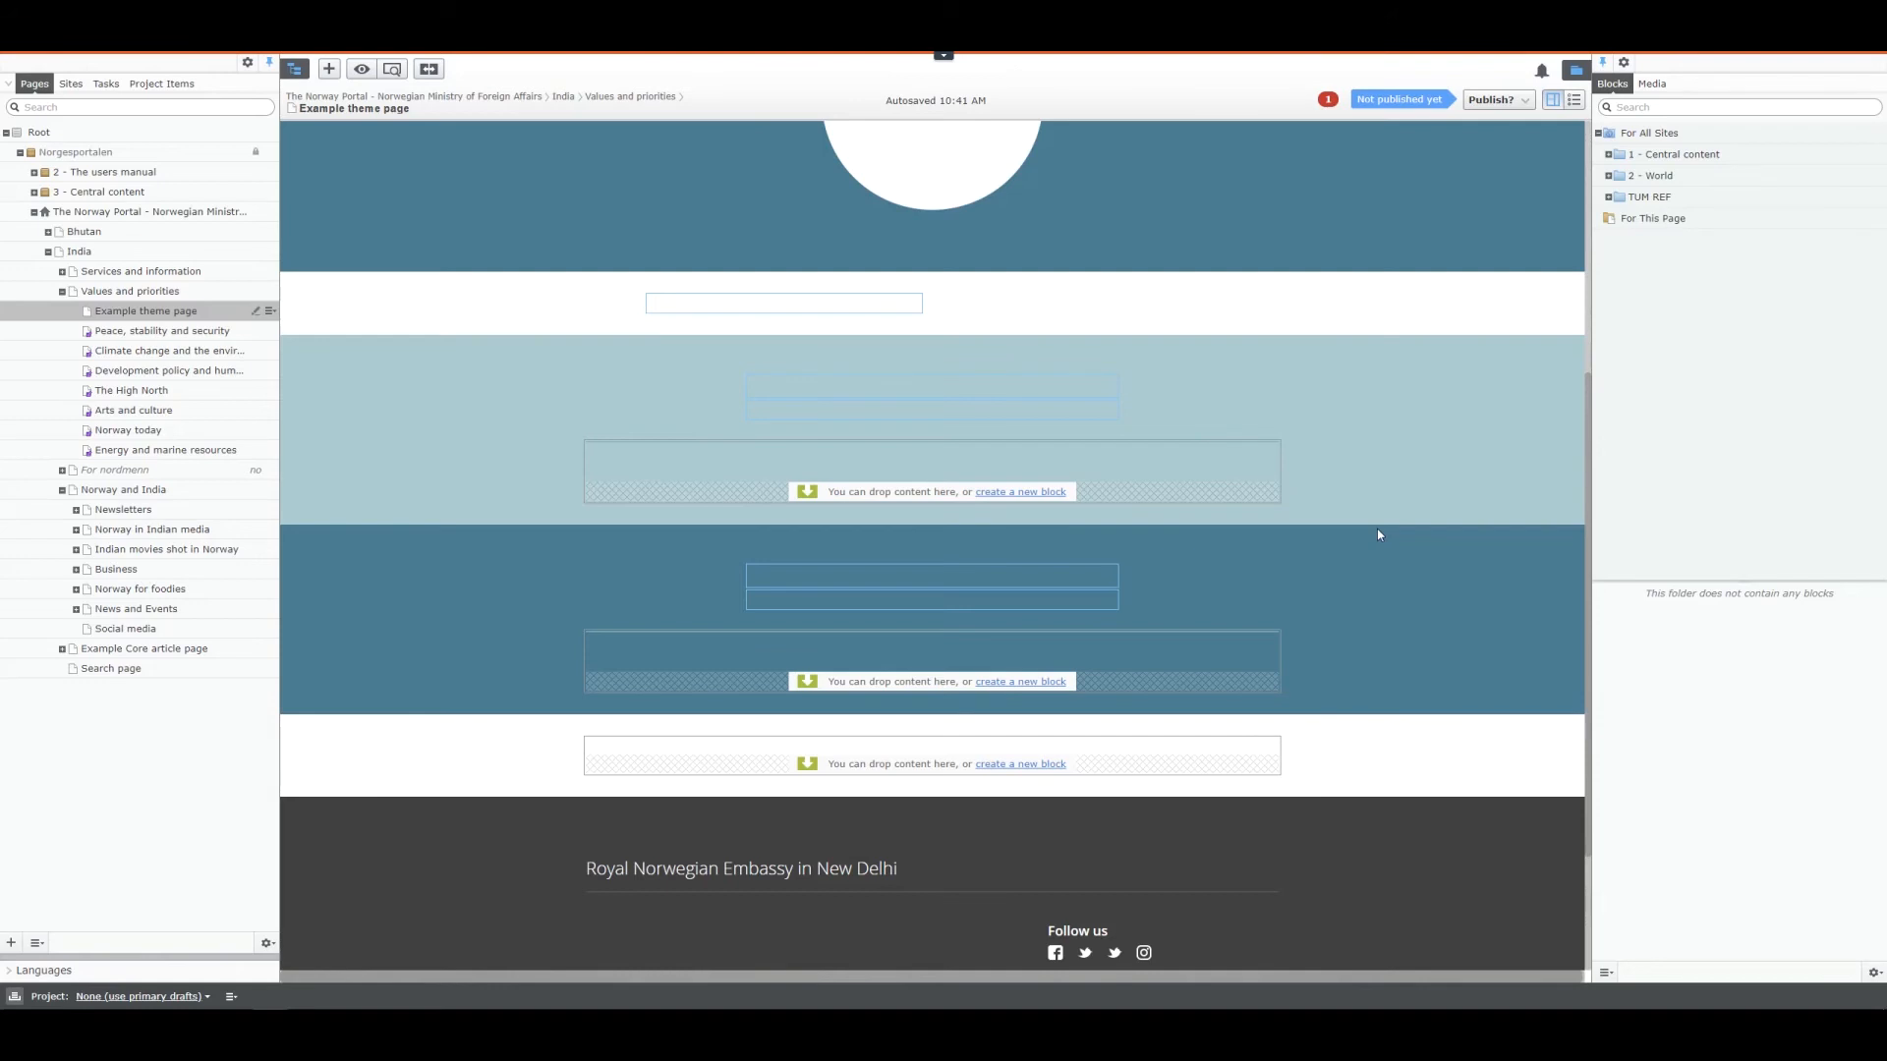
Scroll up on the Peace, stability and security page to its Aims list
scroll(up, 3)
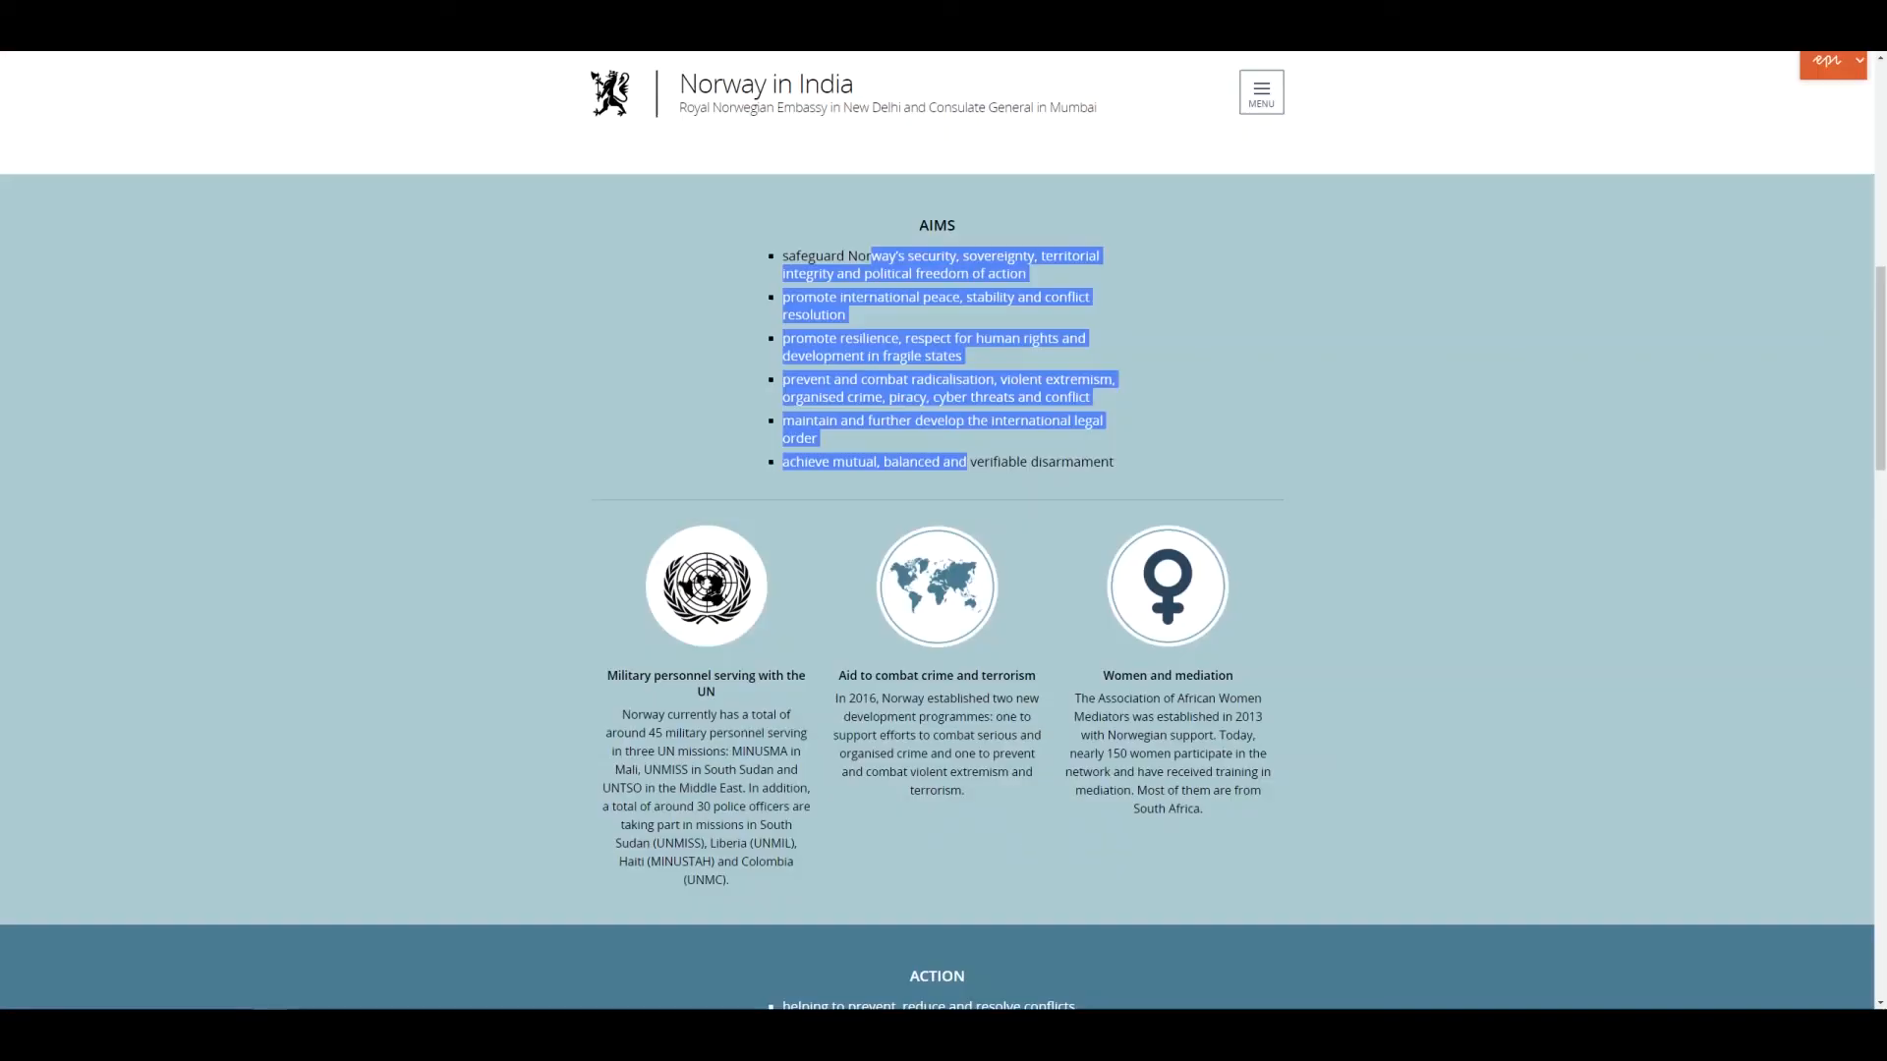
Scroll the Peace, stability and security page up to its title and intro
scroll(up, 3)
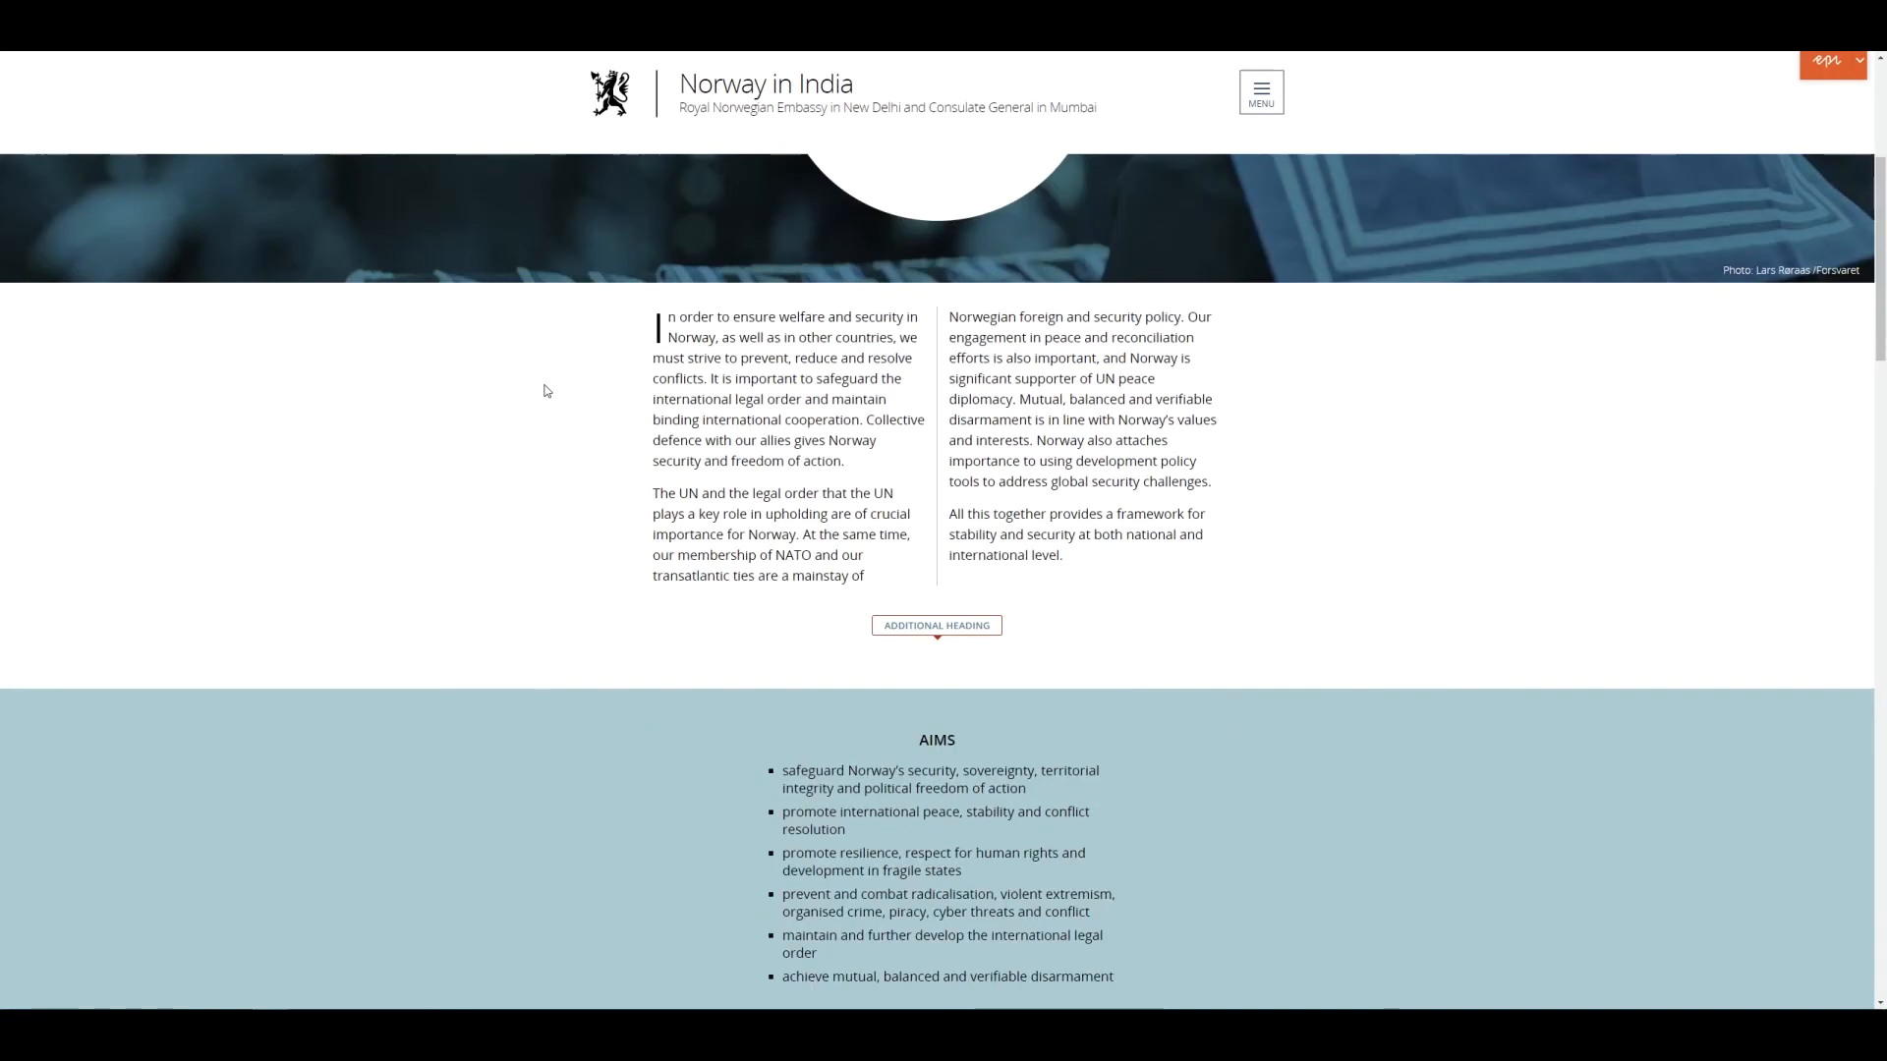
scroll(up, 3)
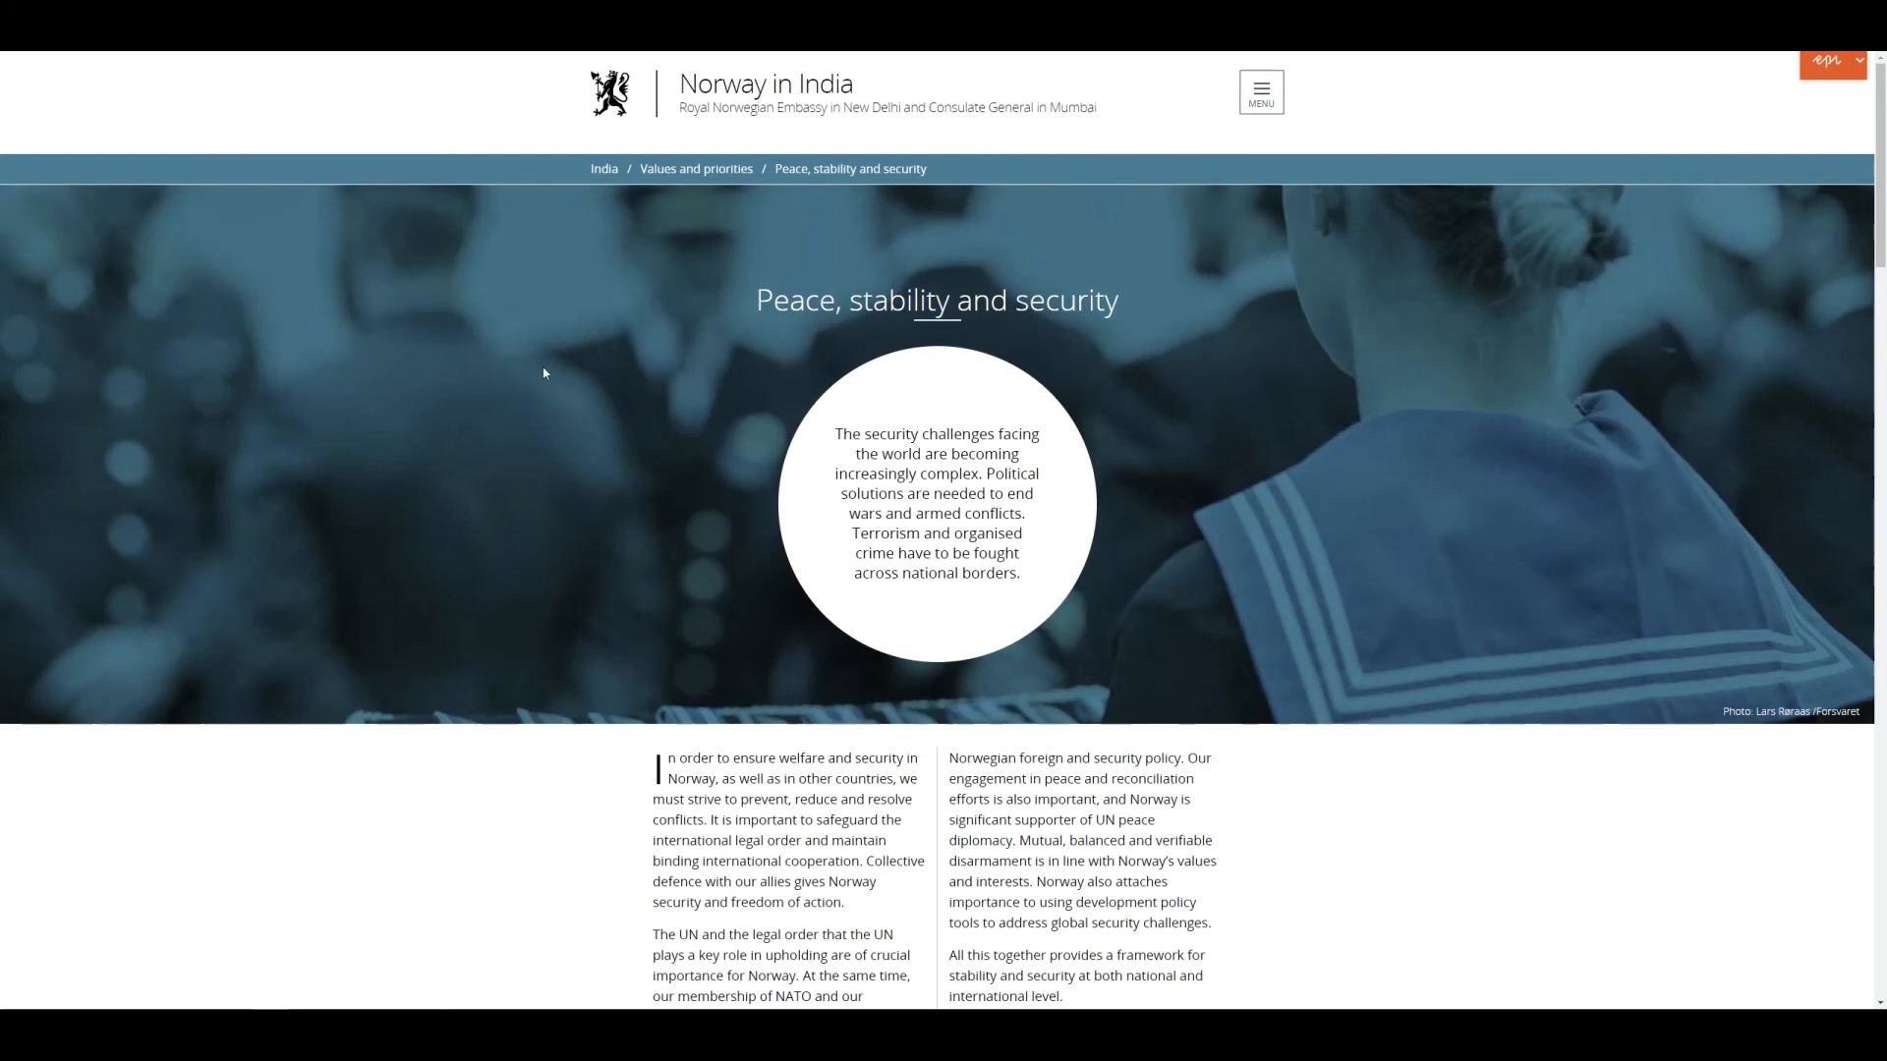
mouse_move(771, 332)
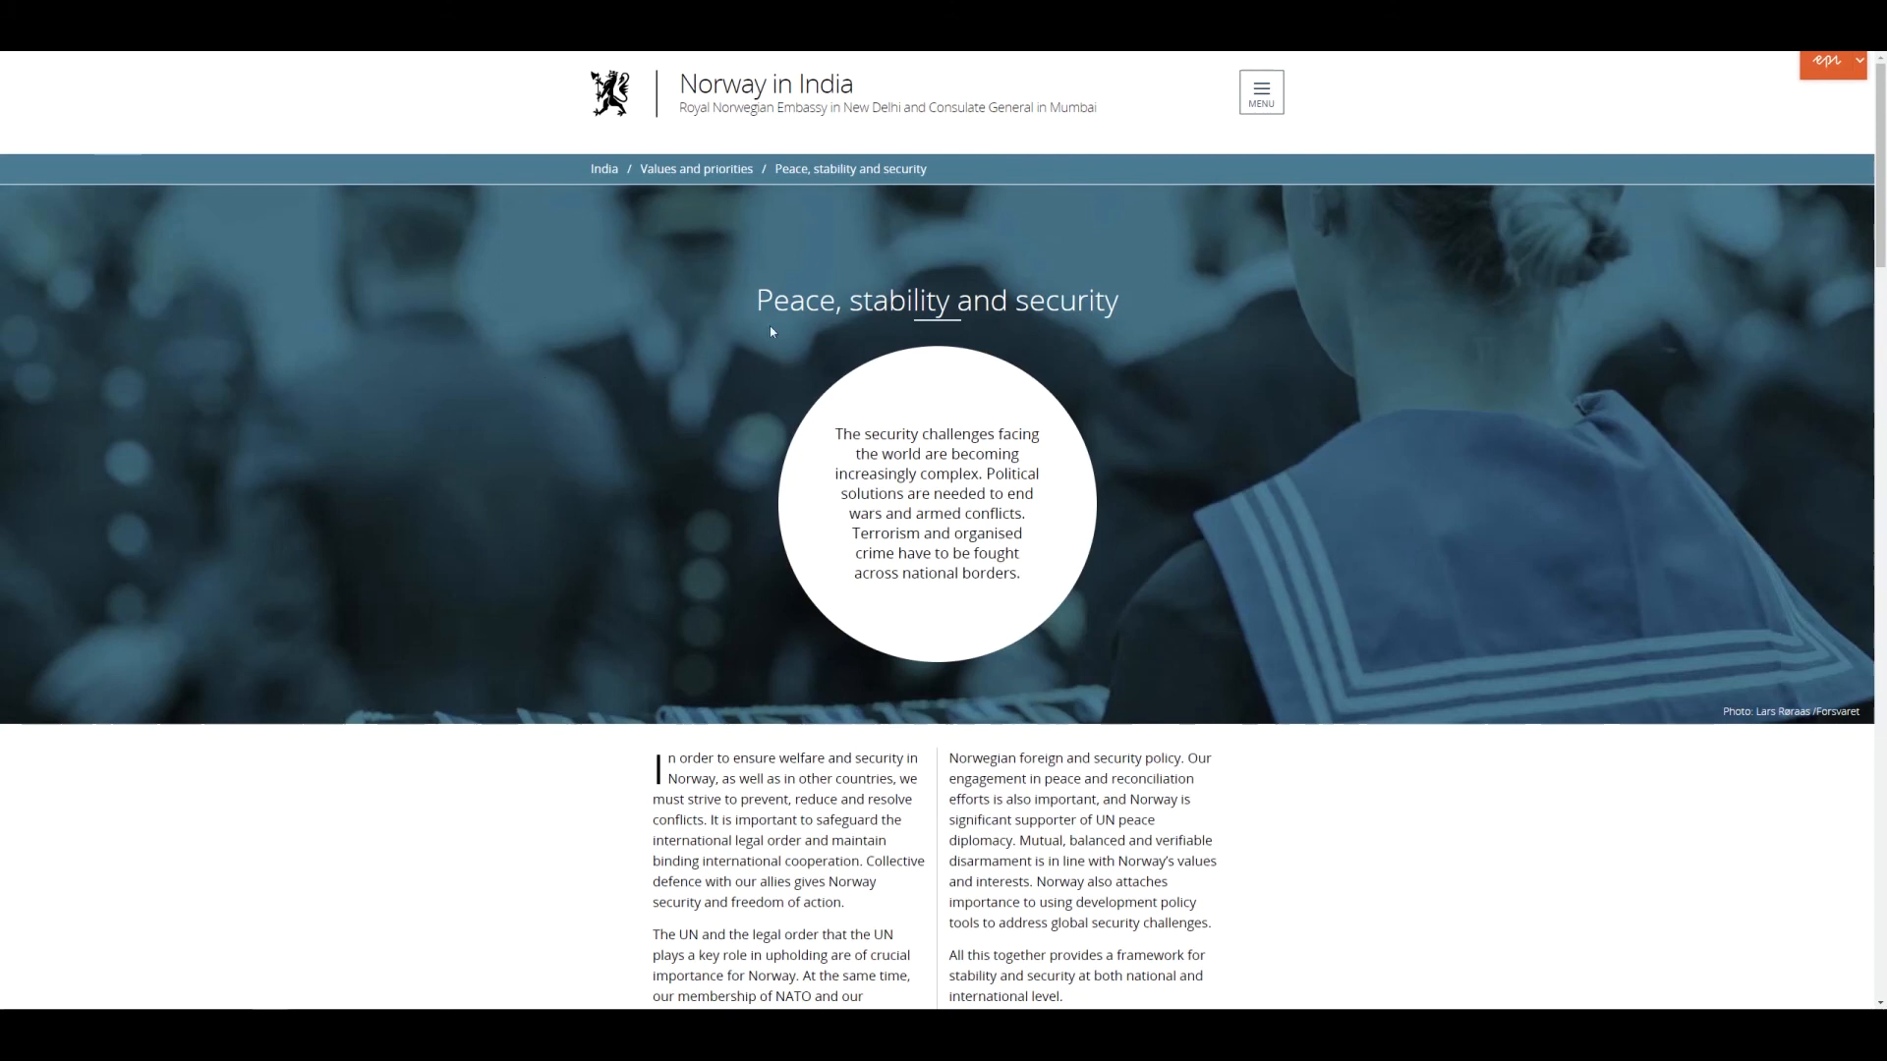